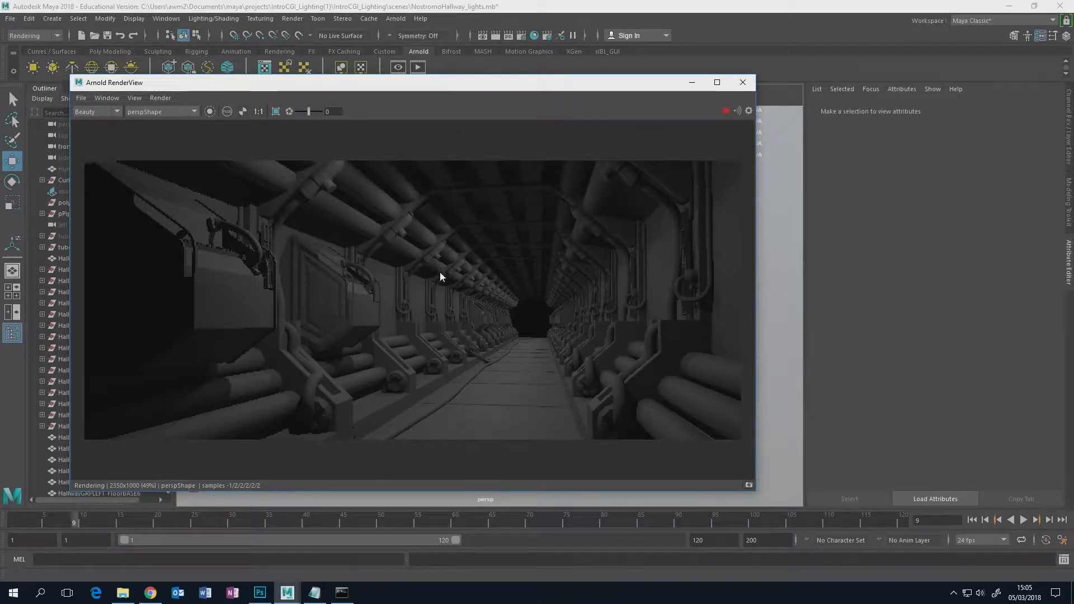
{"action": "mouse_move", "coordinate": [490, 325]}
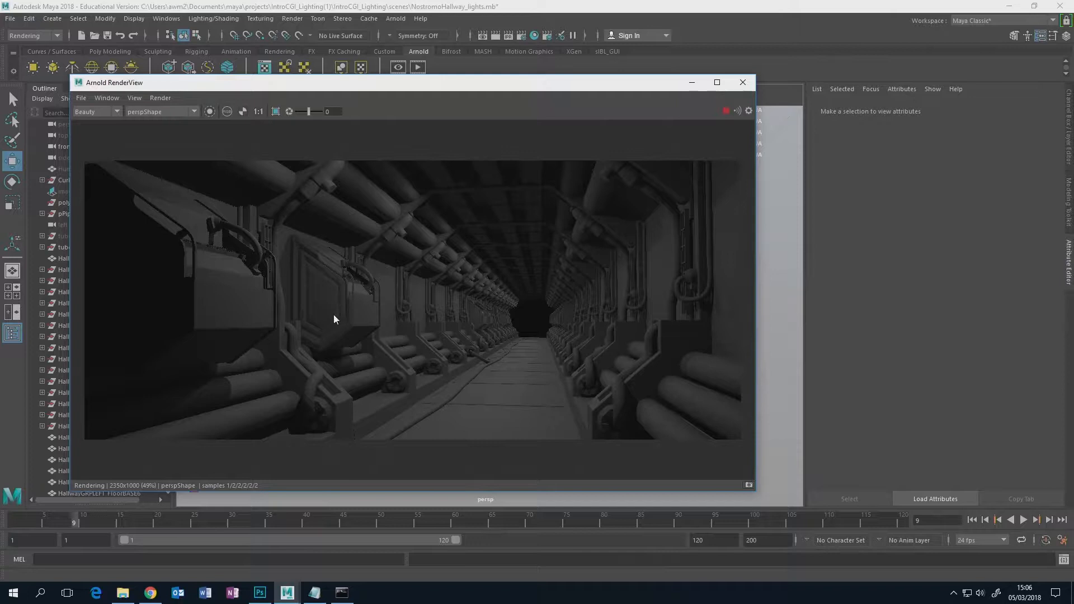
{"action": "mouse_move", "coordinate": [365, 324]}
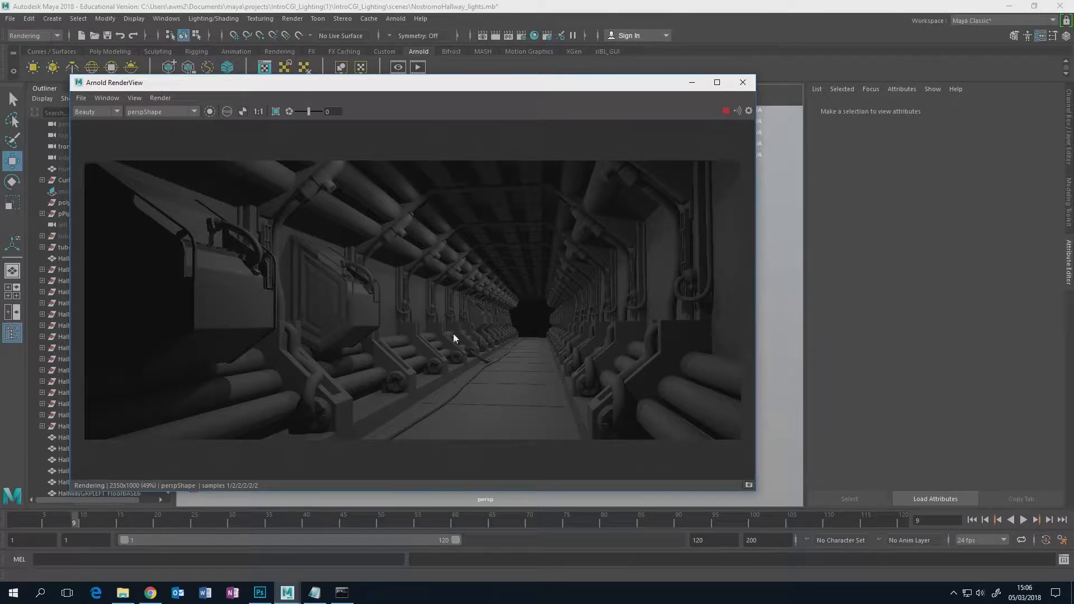
{"action": "mouse_move", "coordinate": [336, 310]}
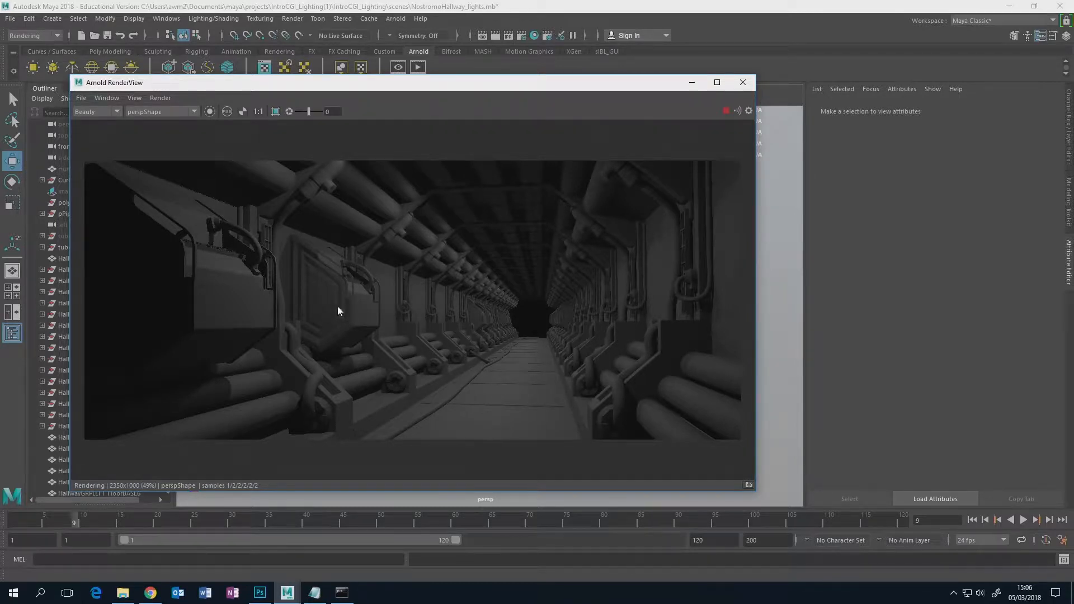
{"action": "mouse_move", "coordinate": [341, 265]}
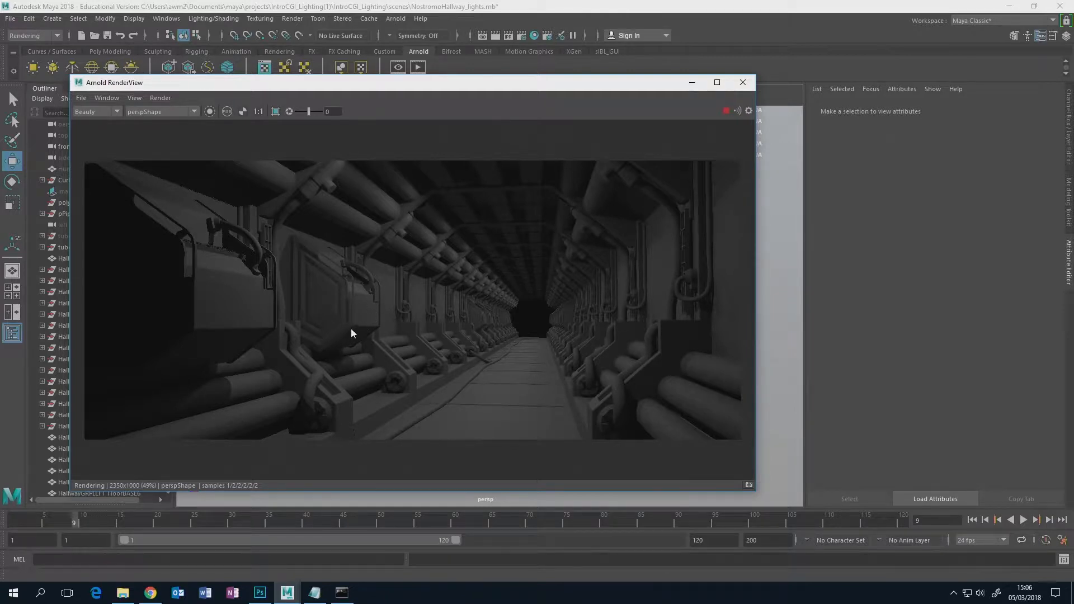
{"action": "mouse_move", "coordinate": [293, 247]}
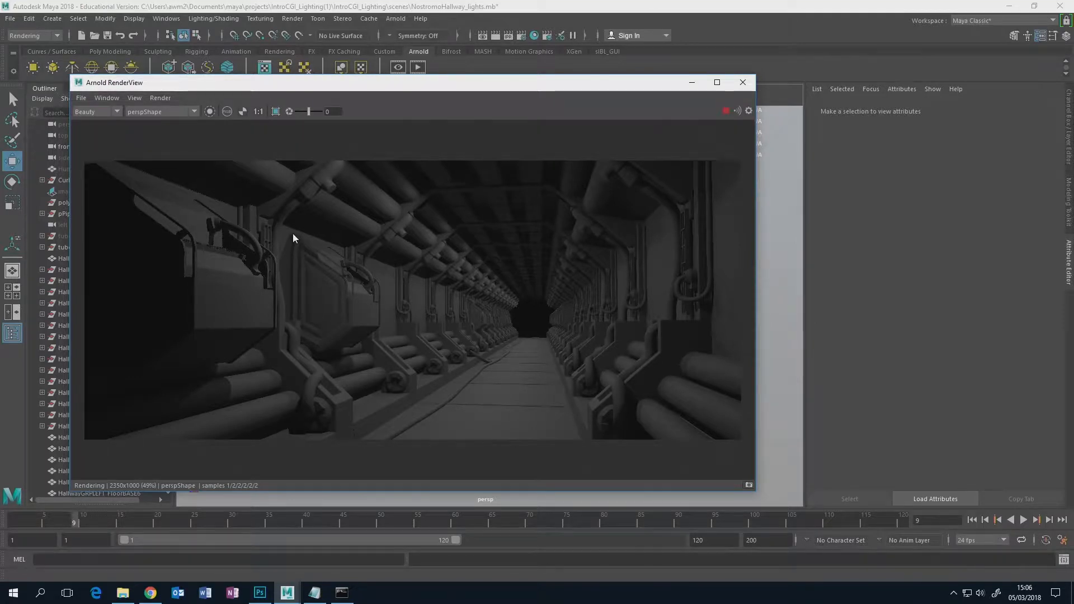
{"action": "mouse_move", "coordinate": [346, 265]}
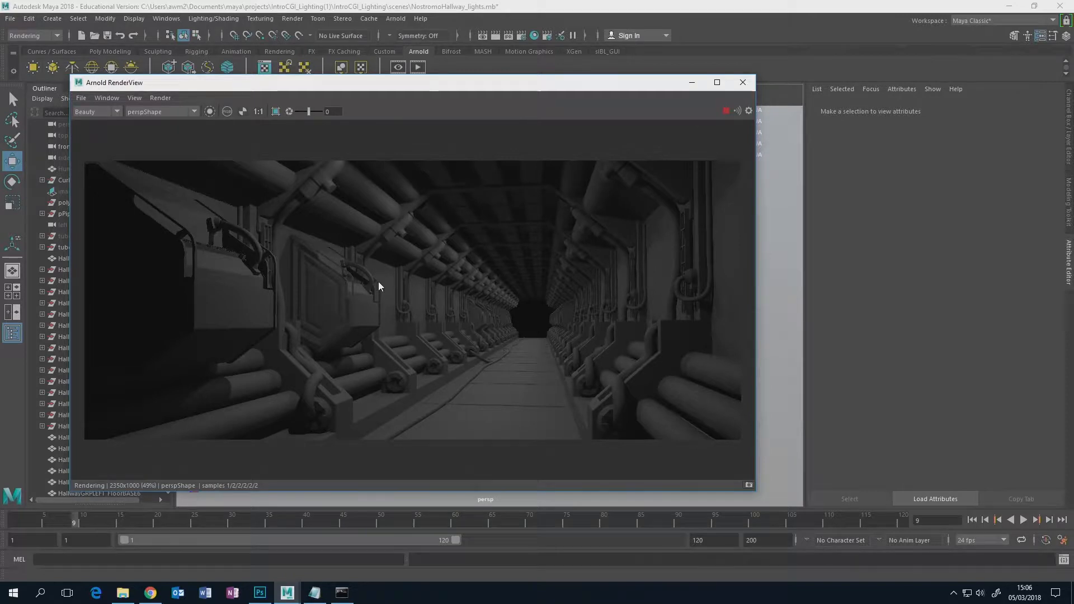
{"action": "mouse_move", "coordinate": [366, 345]}
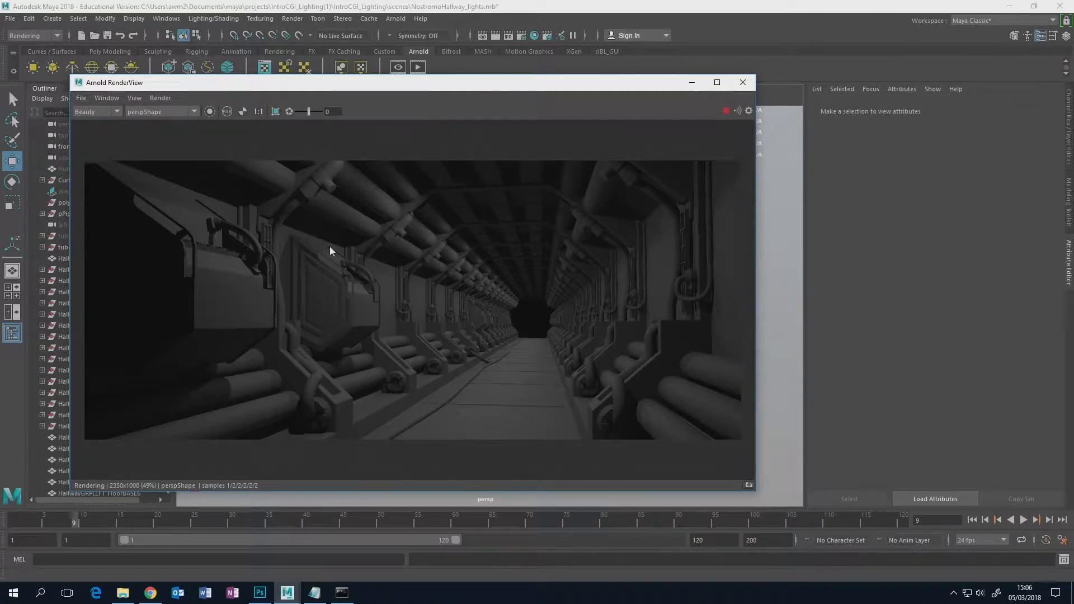
{"action": "mouse_move", "coordinate": [362, 277]}
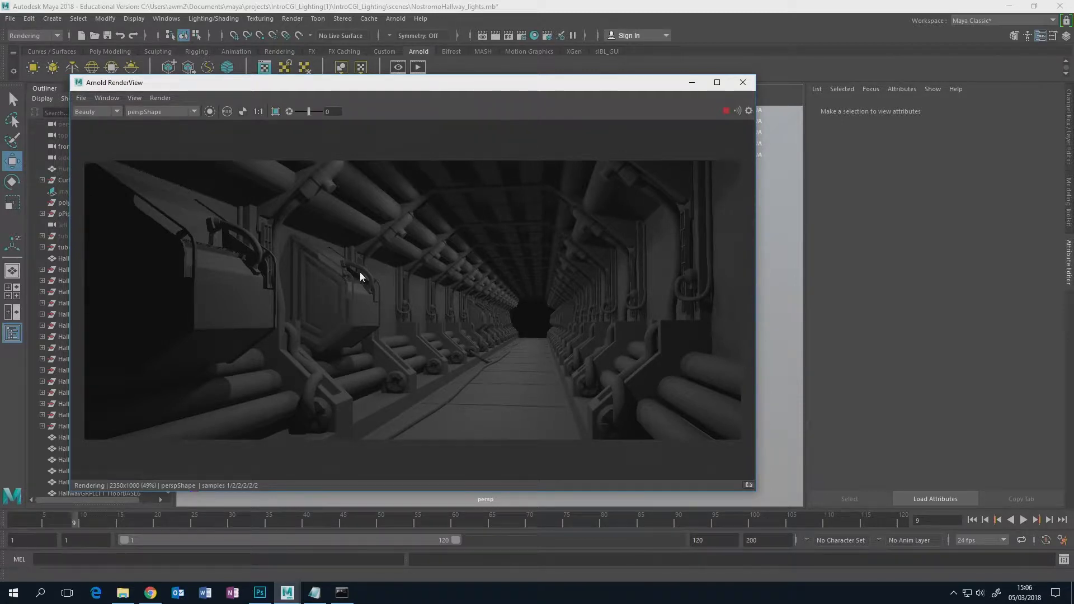
{"action": "mouse_move", "coordinate": [550, 272]}
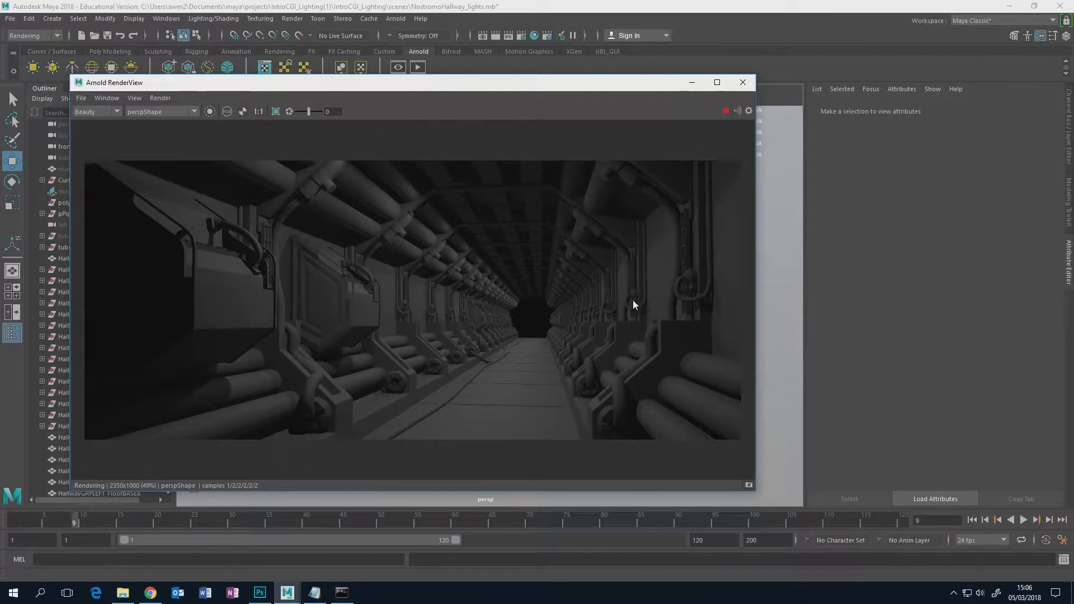
{"action": "mouse_move", "coordinate": [683, 200]}
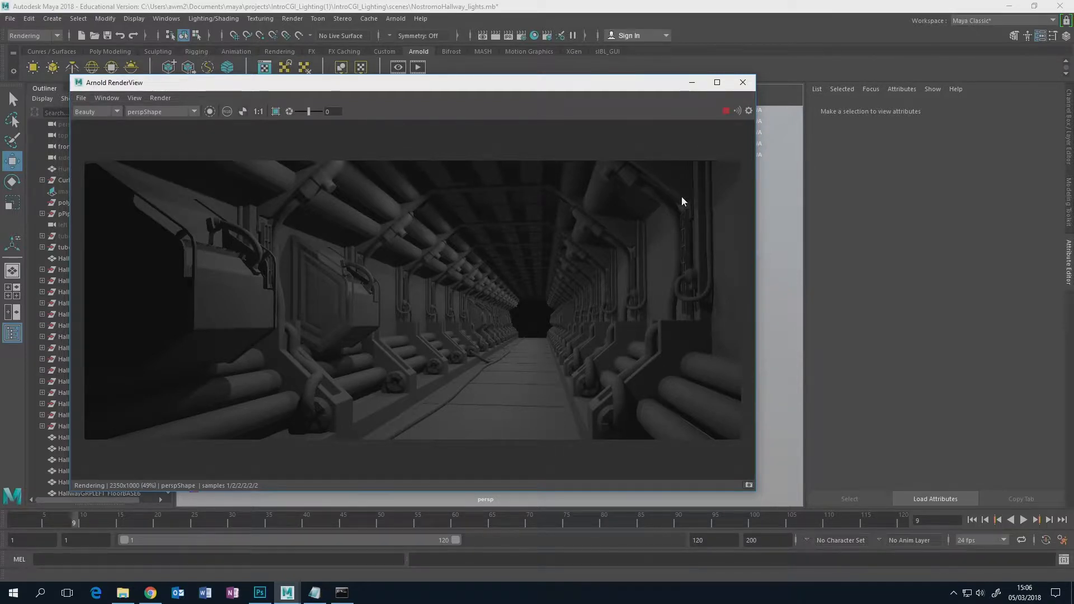
{"action": "mouse_move", "coordinate": [674, 195]}
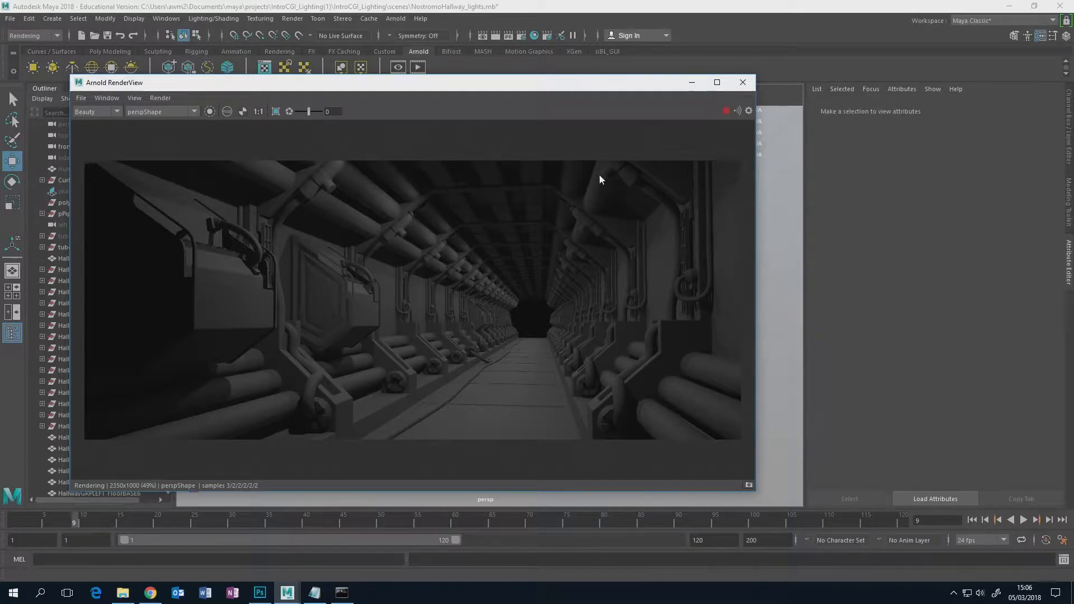
{"action": "mouse_move", "coordinate": [406, 372]}
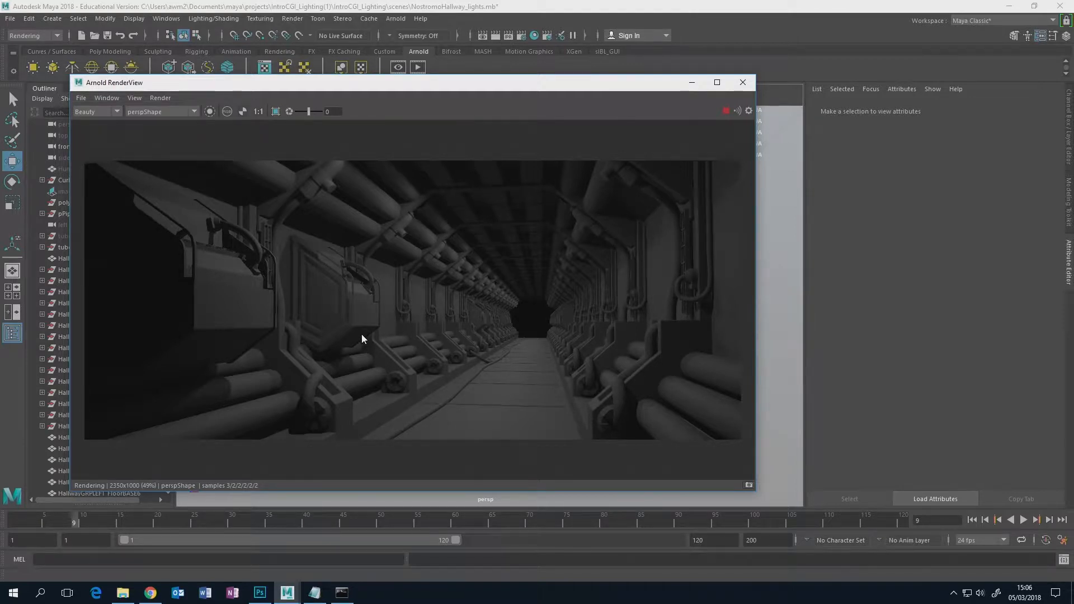
{"action": "mouse_move", "coordinate": [335, 315]}
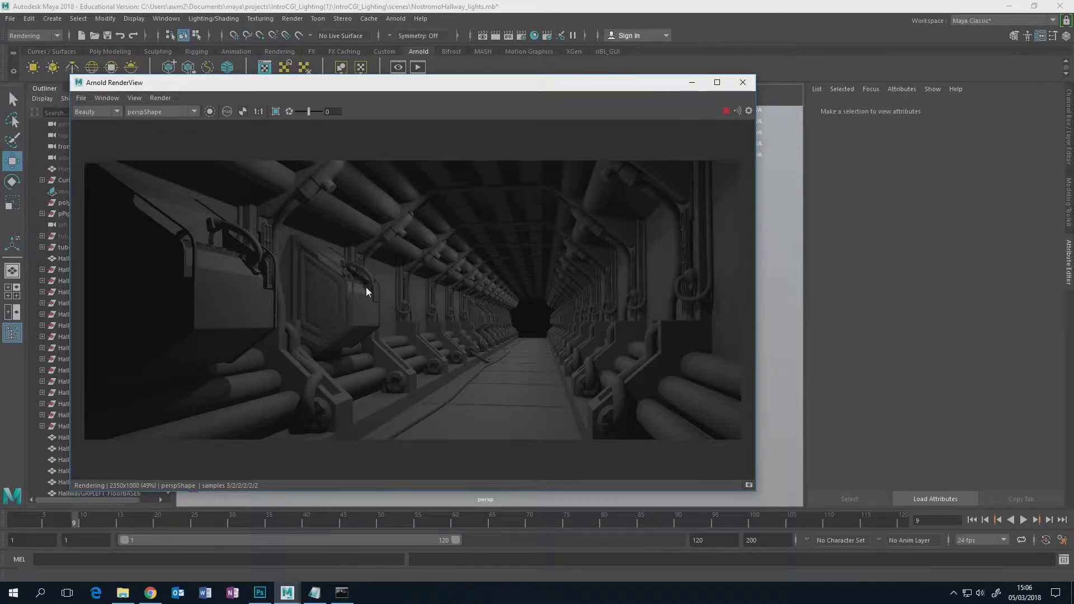
{"action": "mouse_move", "coordinate": [346, 307]}
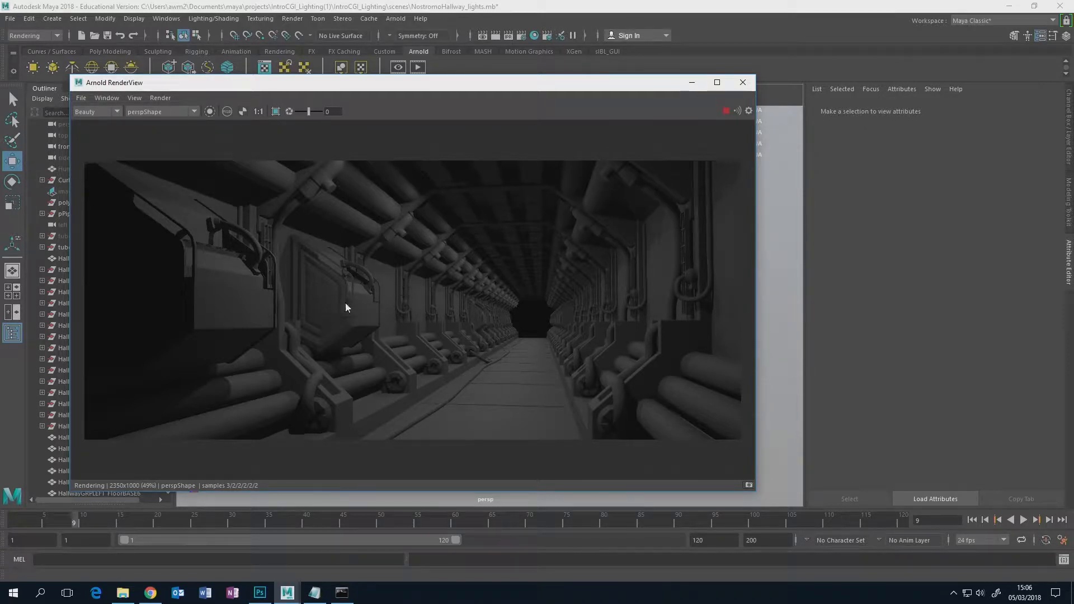
{"action": "mouse_move", "coordinate": [251, 259]}
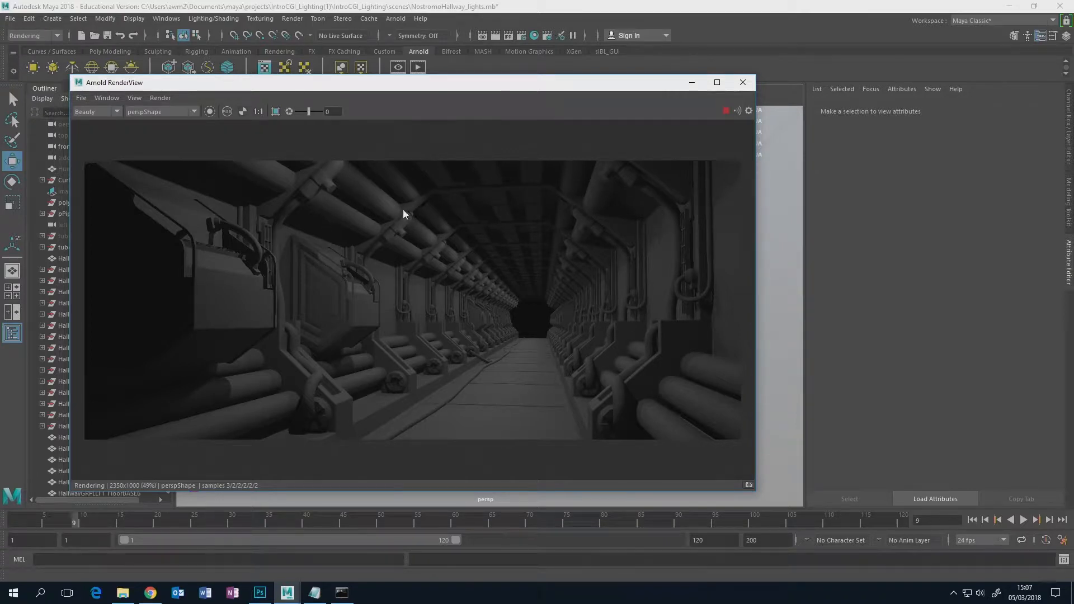
{"action": "mouse_move", "coordinate": [152, 344]}
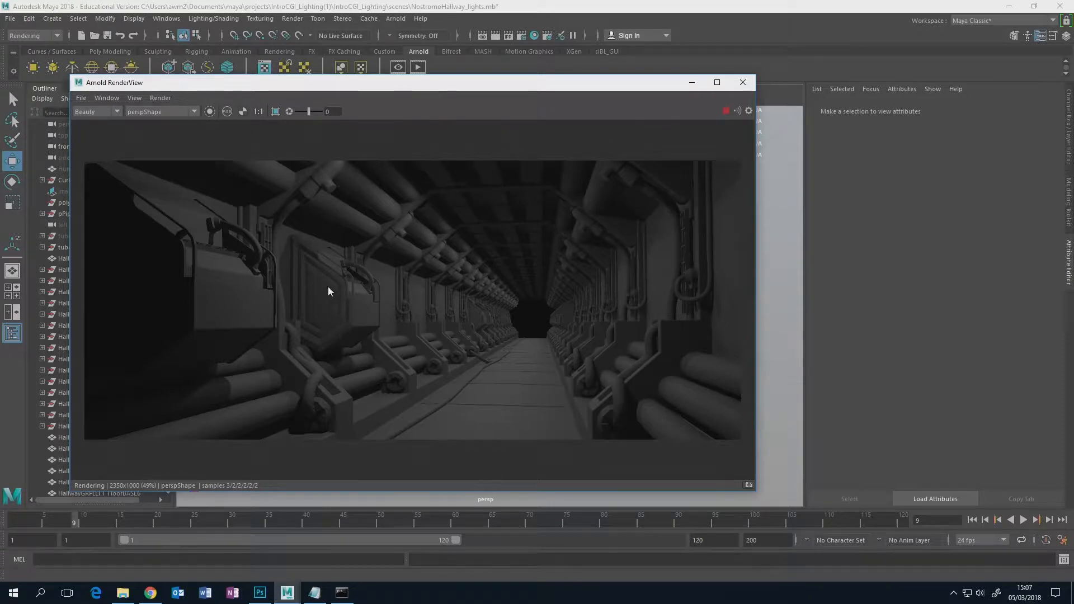
{"action": "mouse_move", "coordinate": [367, 307]}
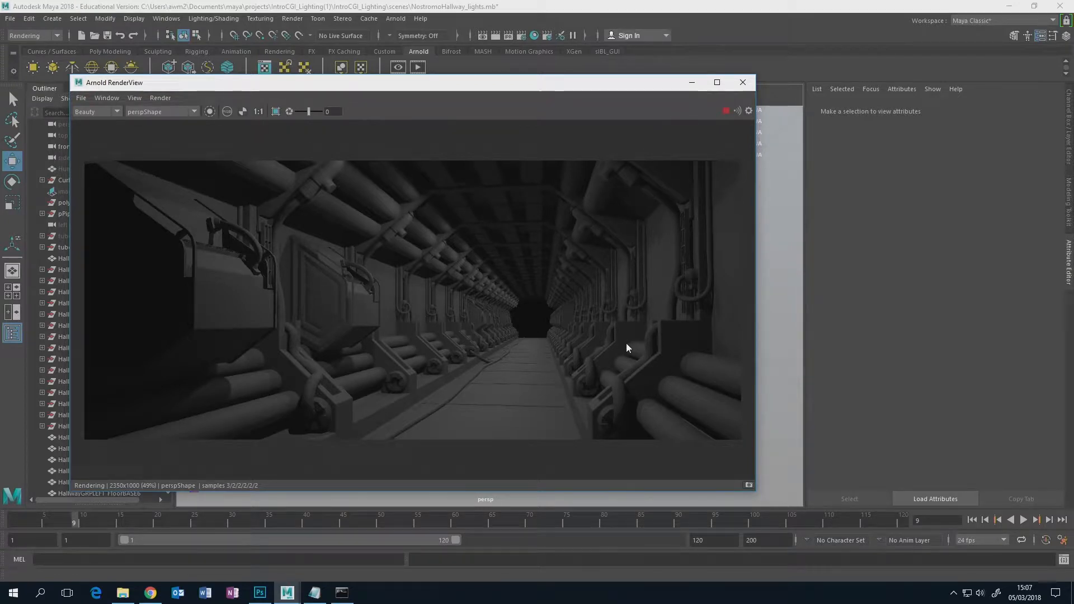
{"action": "mouse_move", "coordinate": [709, 108]}
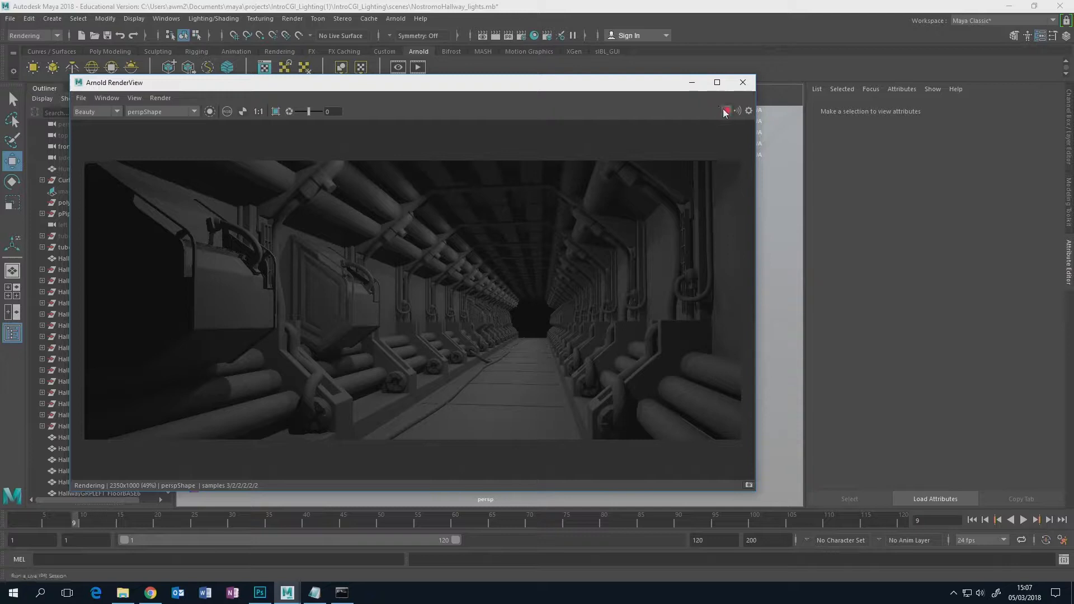
{"action": "mouse_move", "coordinate": [727, 111]}
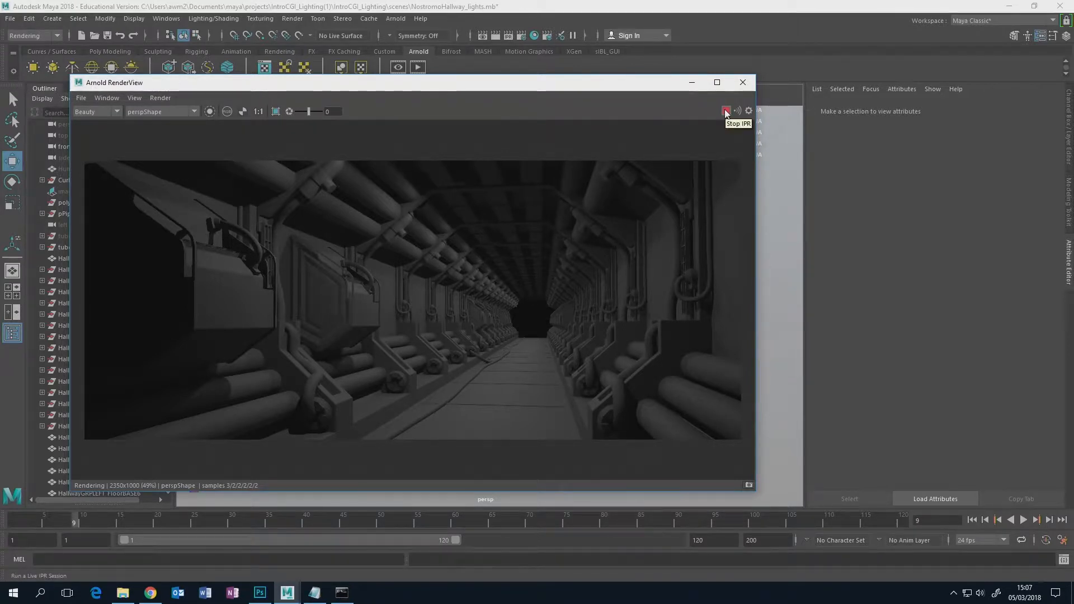
{"action": "mouse_move", "coordinate": [674, 88]}
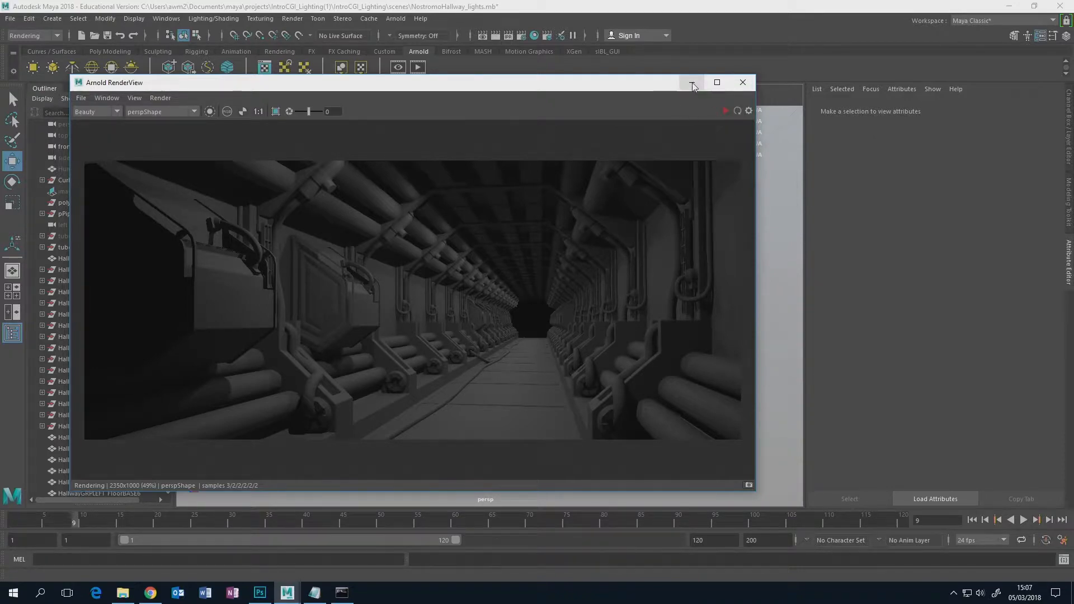
Stop the IPR and minimise the Arnold RenderView to return to the hallway viewport
{"action": "left_click", "coordinate": [741, 83]}
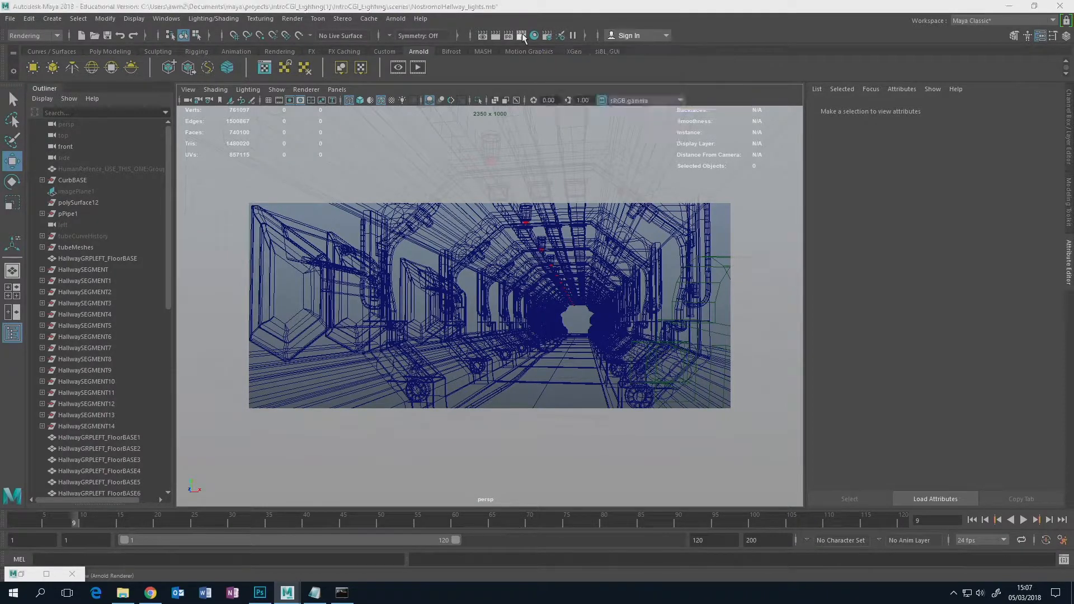
Open Render Settings on the Arnold Renderer tab, showing Camera AA 3 sampling
{"action": "left_click", "coordinate": [521, 35]}
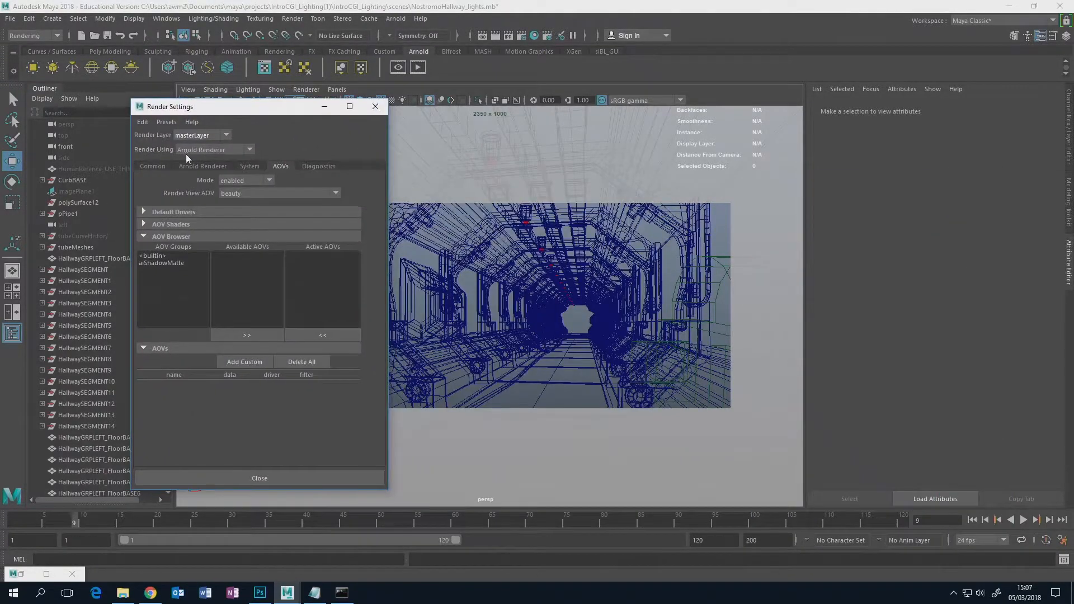
{"action": "left_click", "coordinate": [152, 166]}
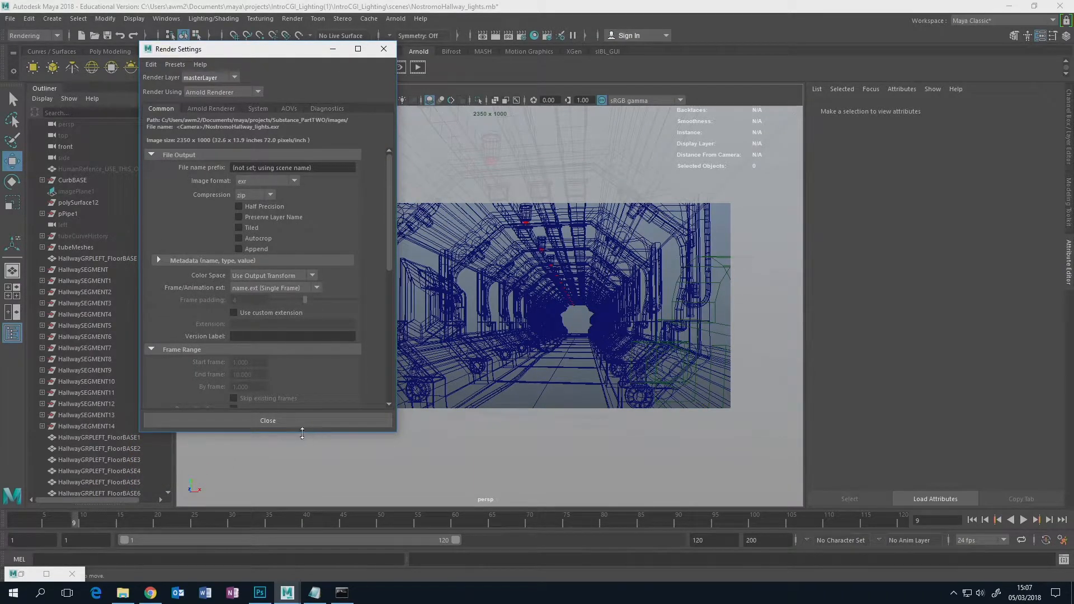
{"action": "left_click", "coordinate": [211, 108]}
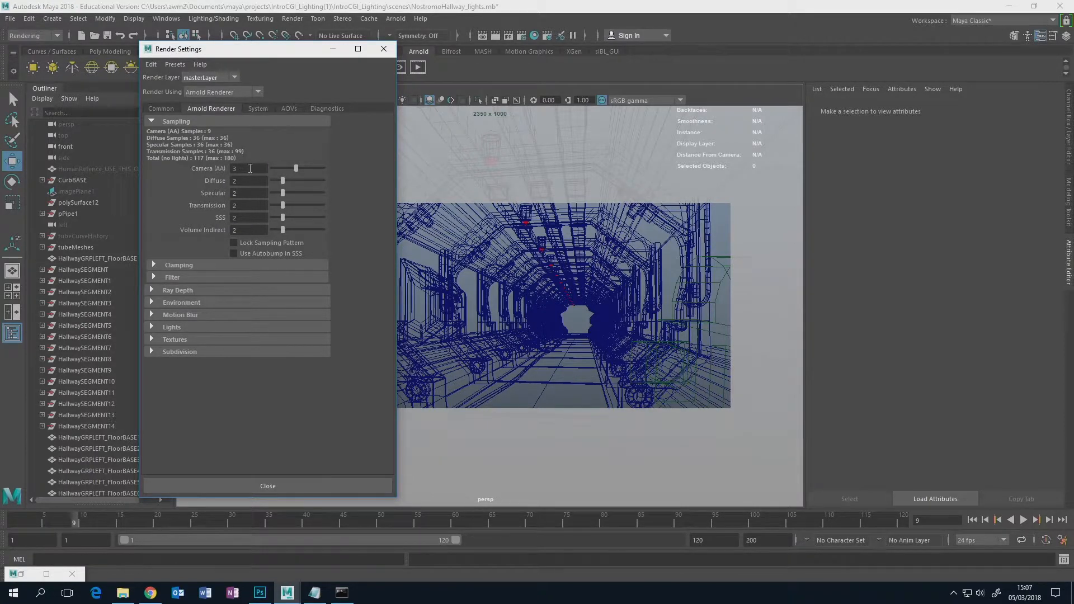
{"action": "left_click", "coordinate": [248, 168]}
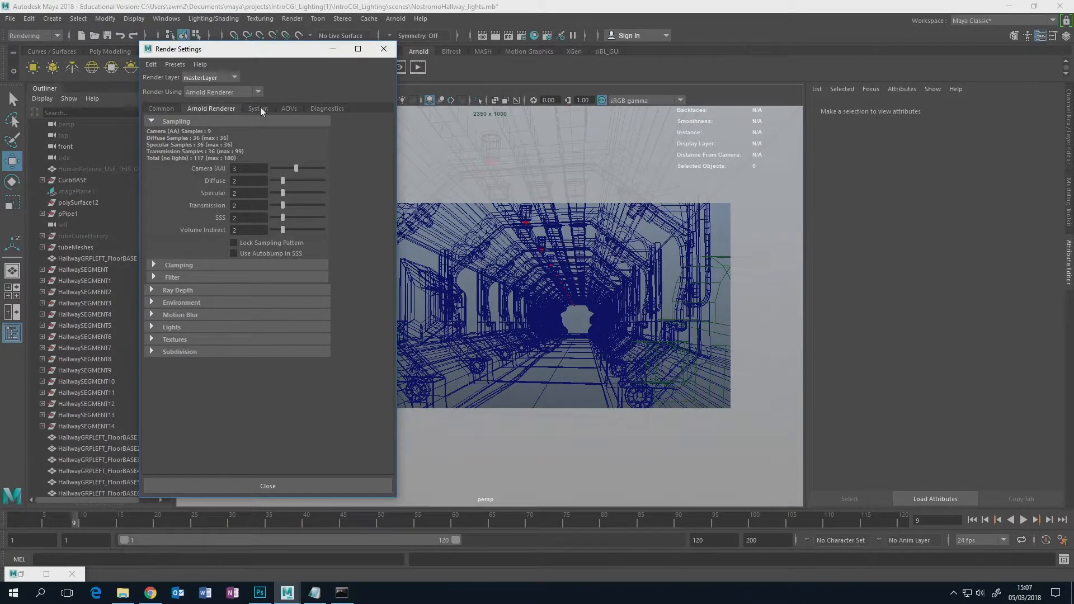
Switch Render Settings to the AOVs tab and enlarge the window
{"action": "left_click", "coordinate": [288, 108]}
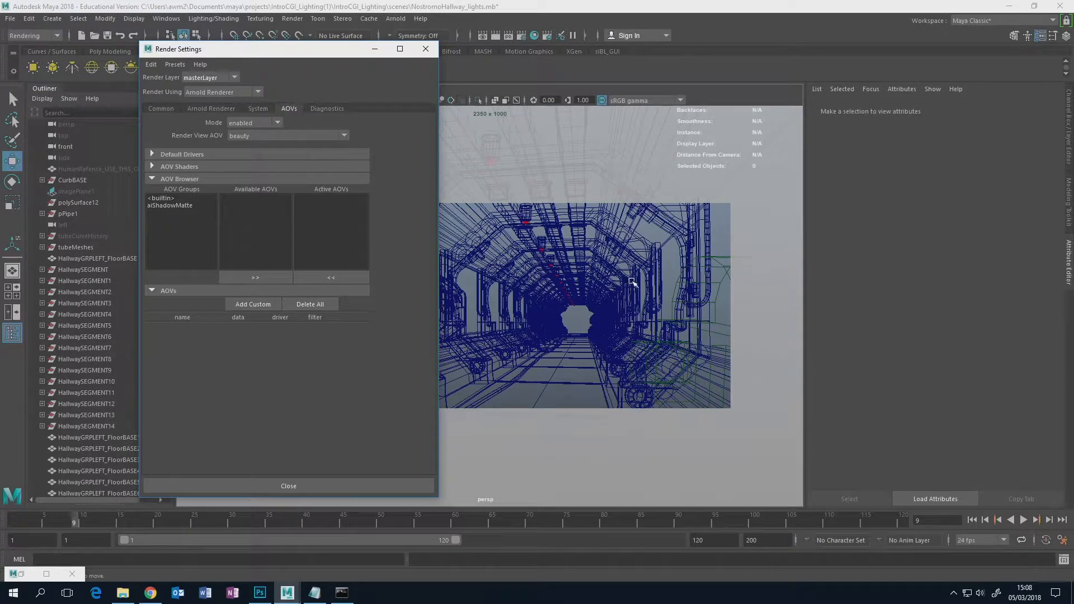
{"action": "mouse_move", "coordinate": [579, 276]}
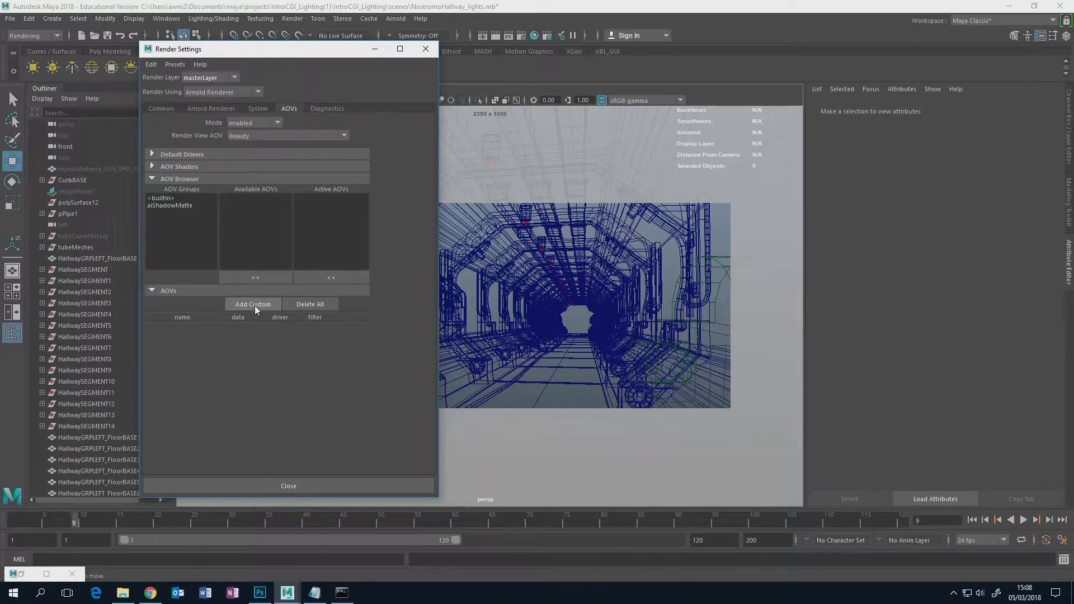
{"action": "mouse_move", "coordinate": [294, 308]}
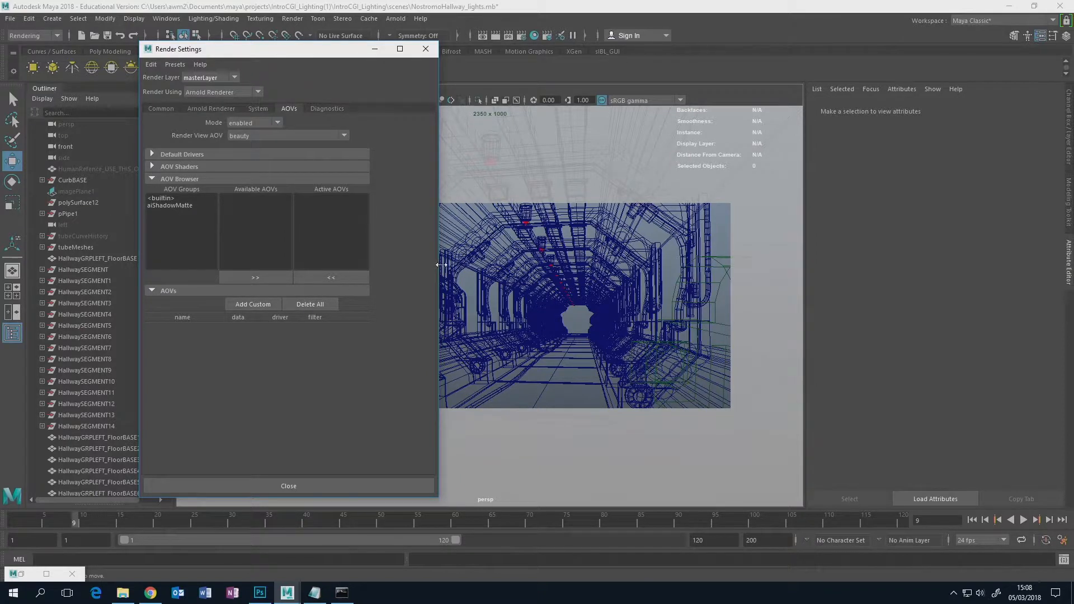
{"action": "mouse_move", "coordinate": [400, 142]}
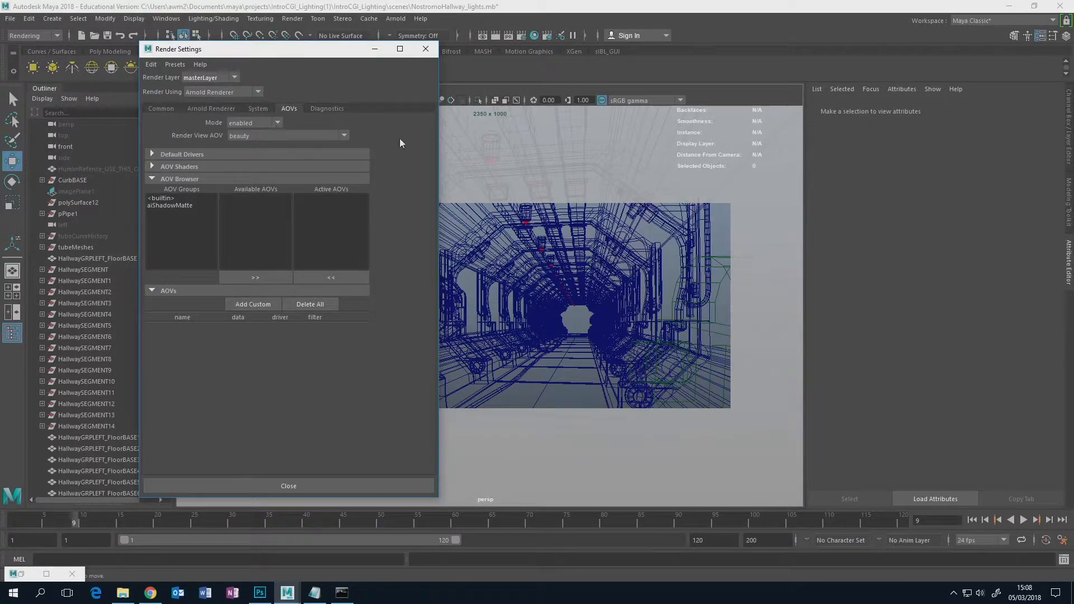
{"action": "left_click_drag", "start_coordinate": [274, 48], "coordinate": [327, 62]}
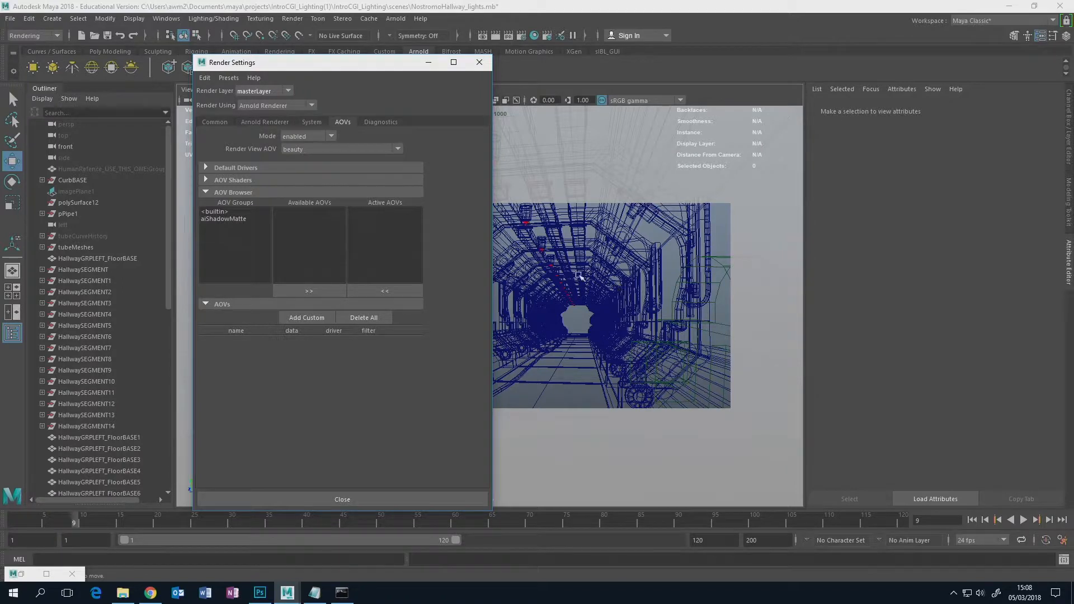
{"action": "mouse_move", "coordinate": [606, 229]}
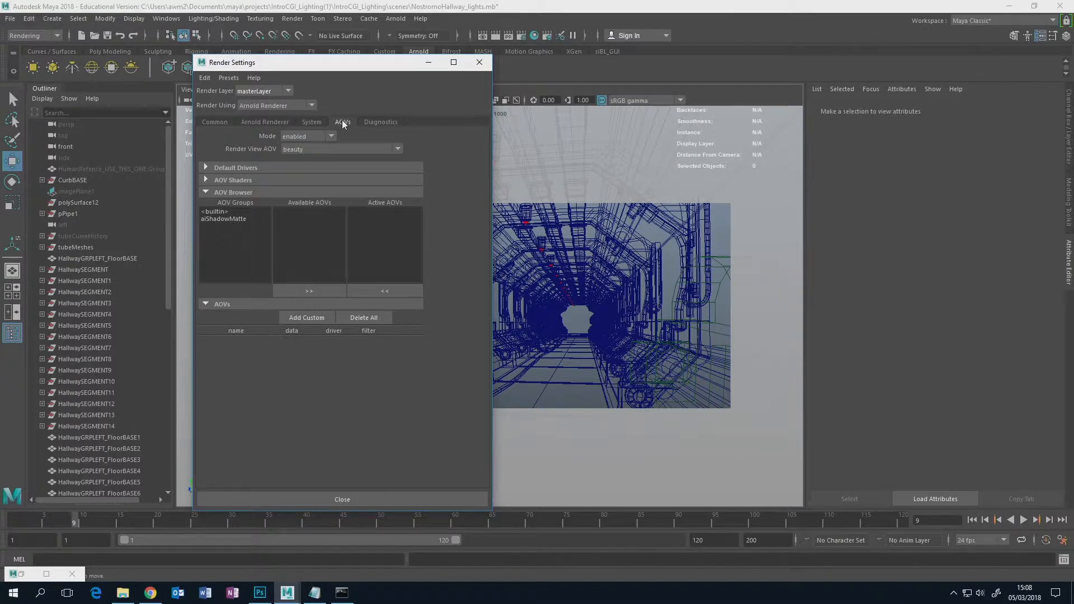
{"action": "mouse_move", "coordinate": [267, 317]}
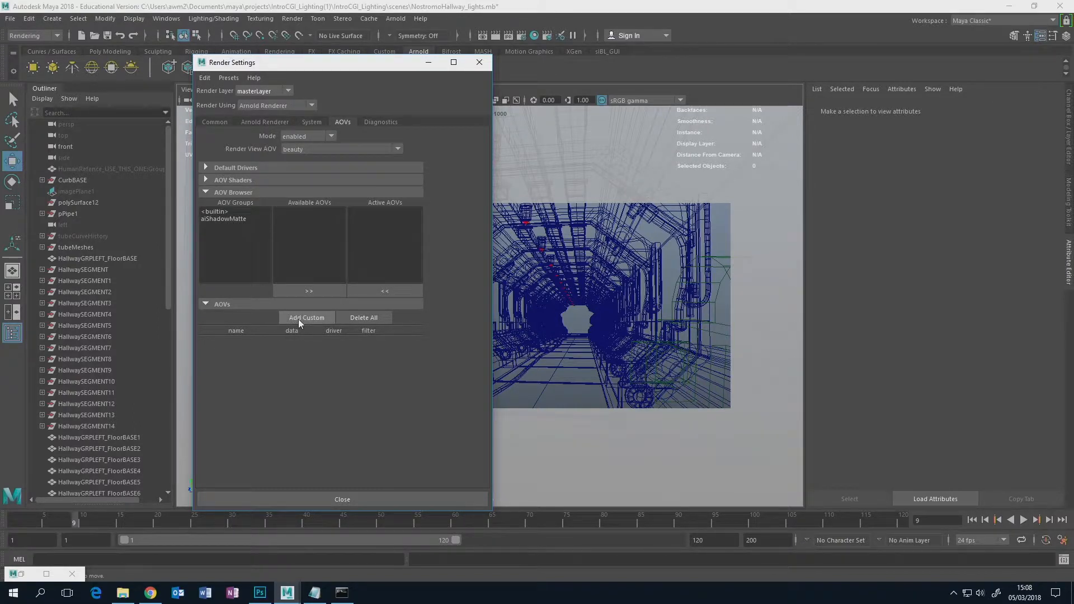
Create a custom AOV named 'ObjectID' with rgba data, correcting an earlier 'Object ID' attempt
{"action": "left_click", "coordinate": [306, 318]}
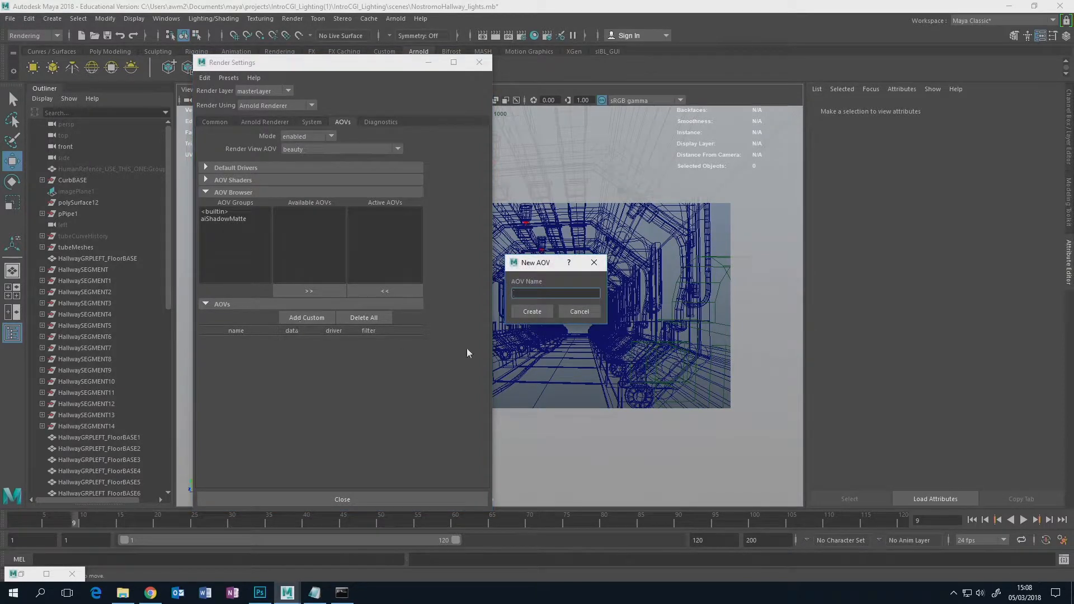
{"action": "left_click", "coordinate": [555, 293]}
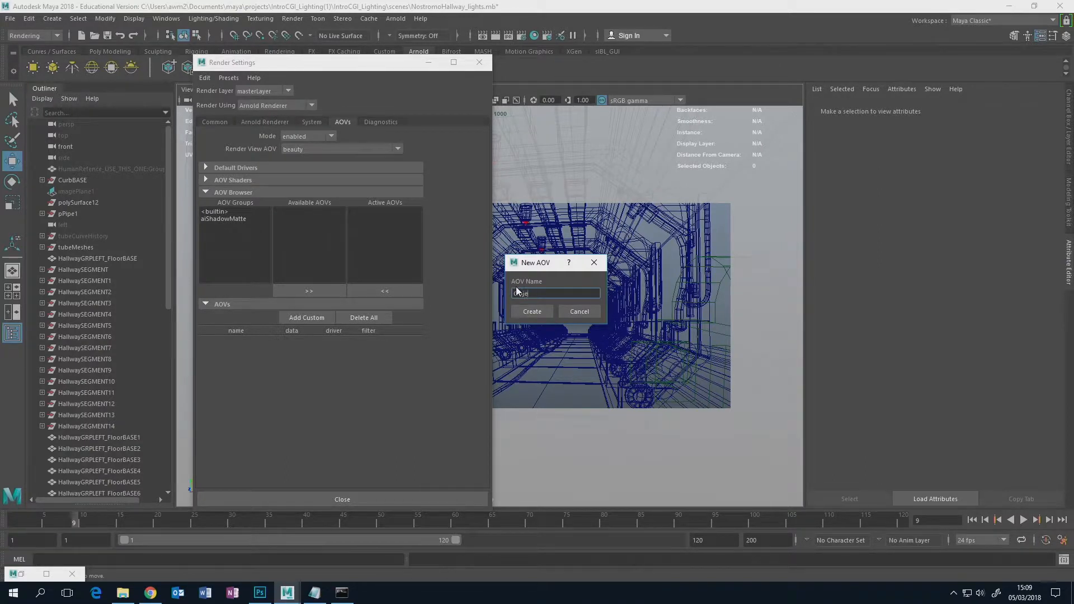
{"action": "type", "text": "Object ID"}
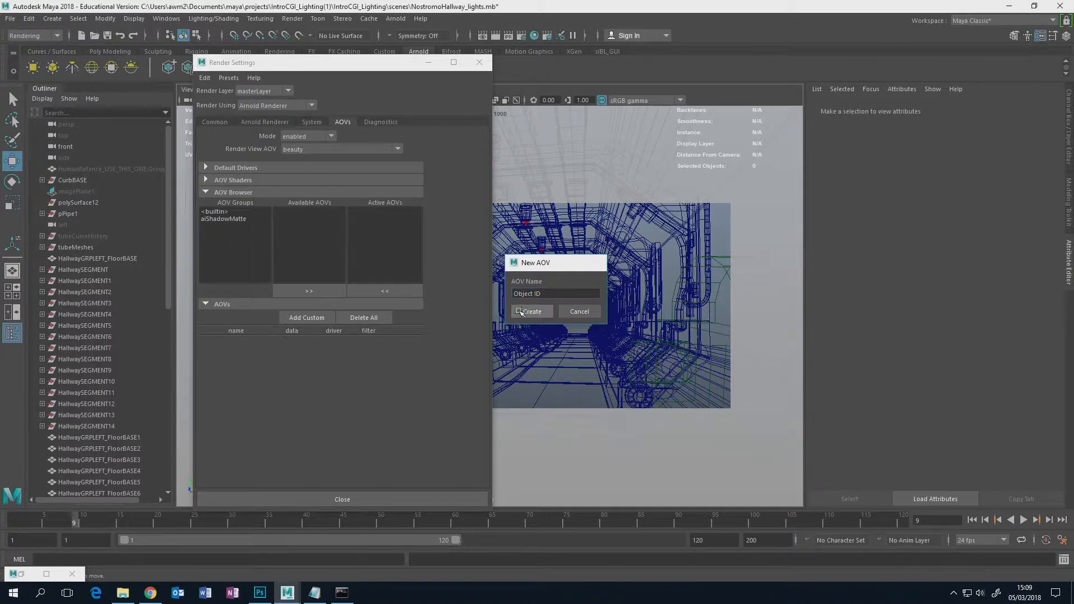
{"action": "left_click", "coordinate": [531, 311]}
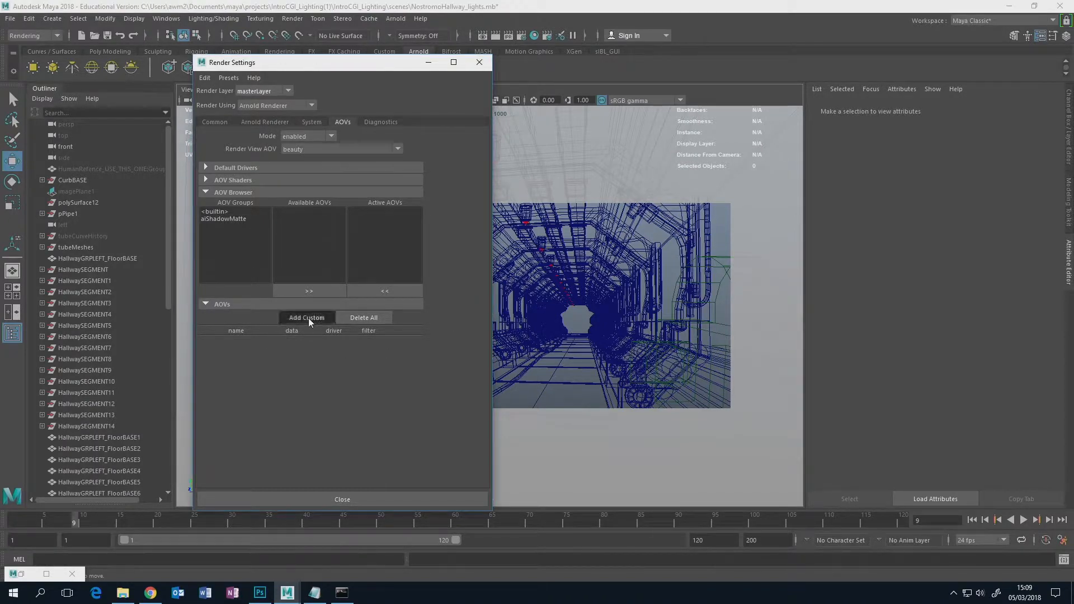
{"action": "left_click", "coordinate": [306, 317]}
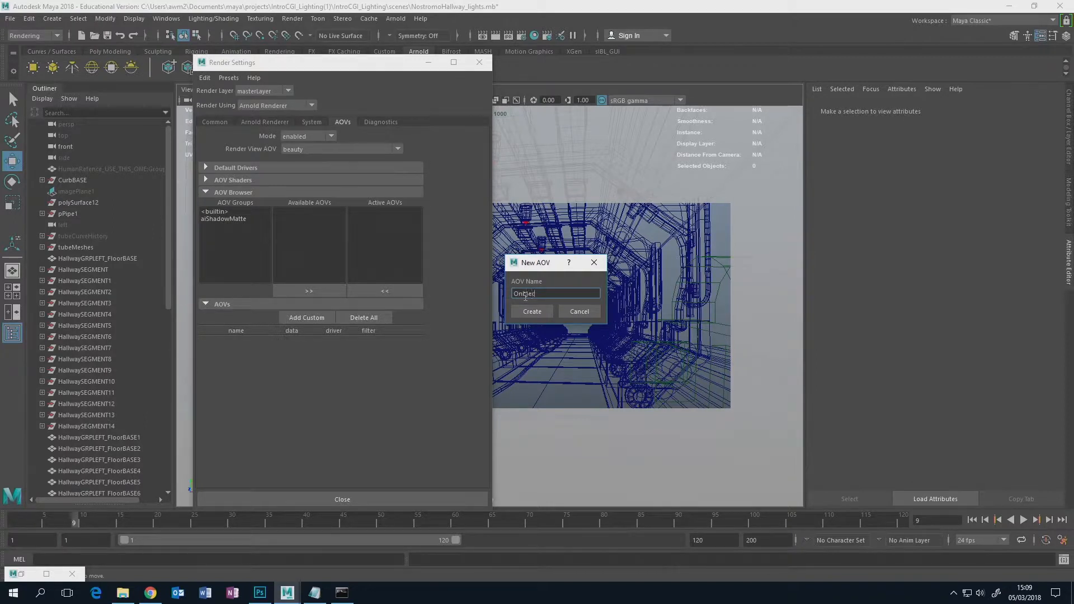
{"action": "type", "text": "ObjectID"}
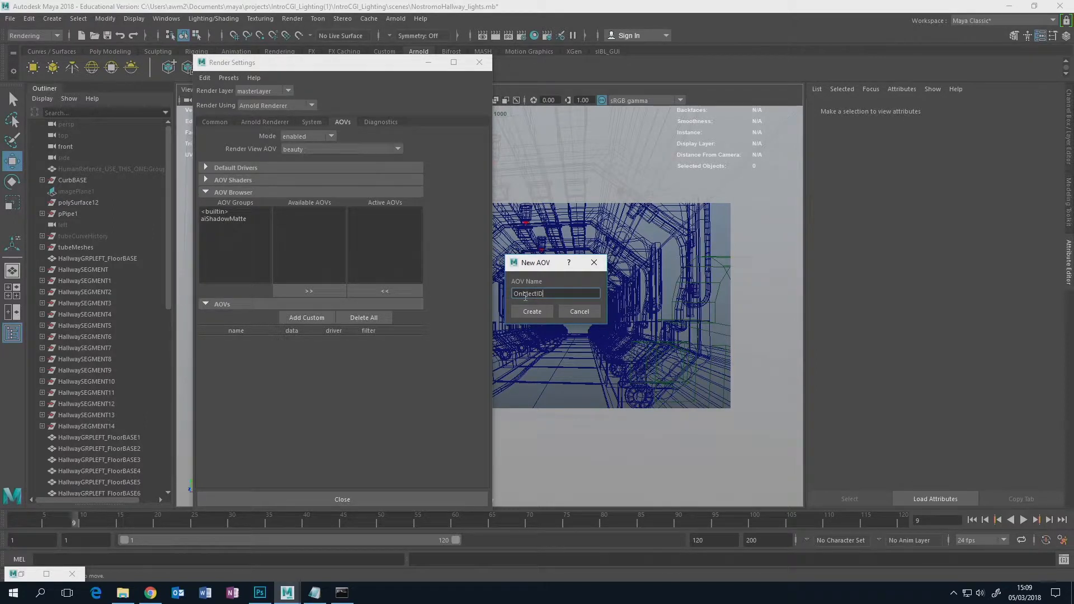
{"action": "left_click", "coordinate": [531, 311]}
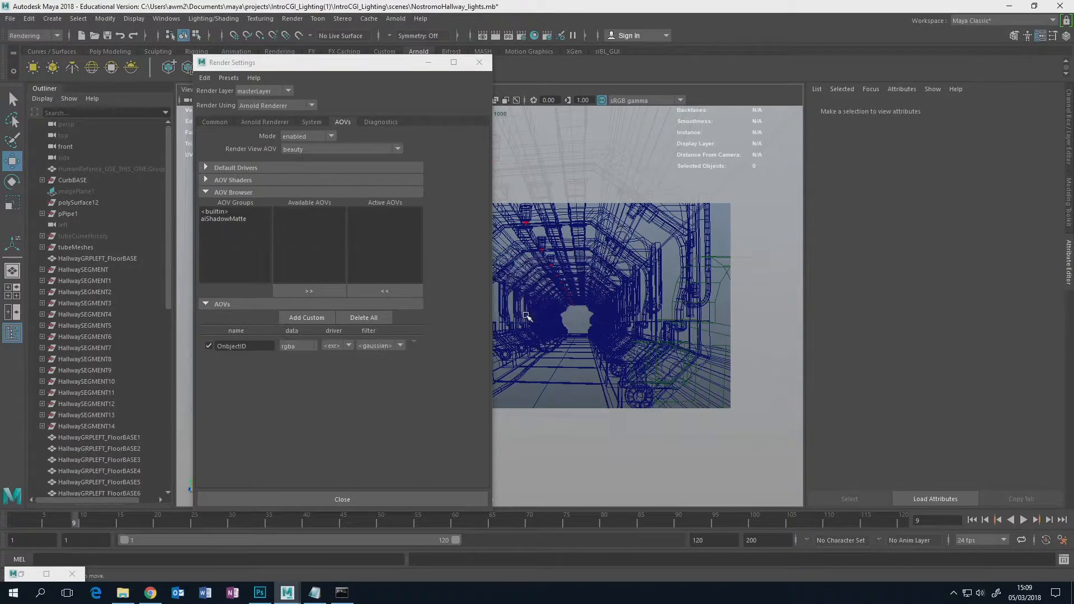
{"action": "mouse_move", "coordinate": [404, 353]}
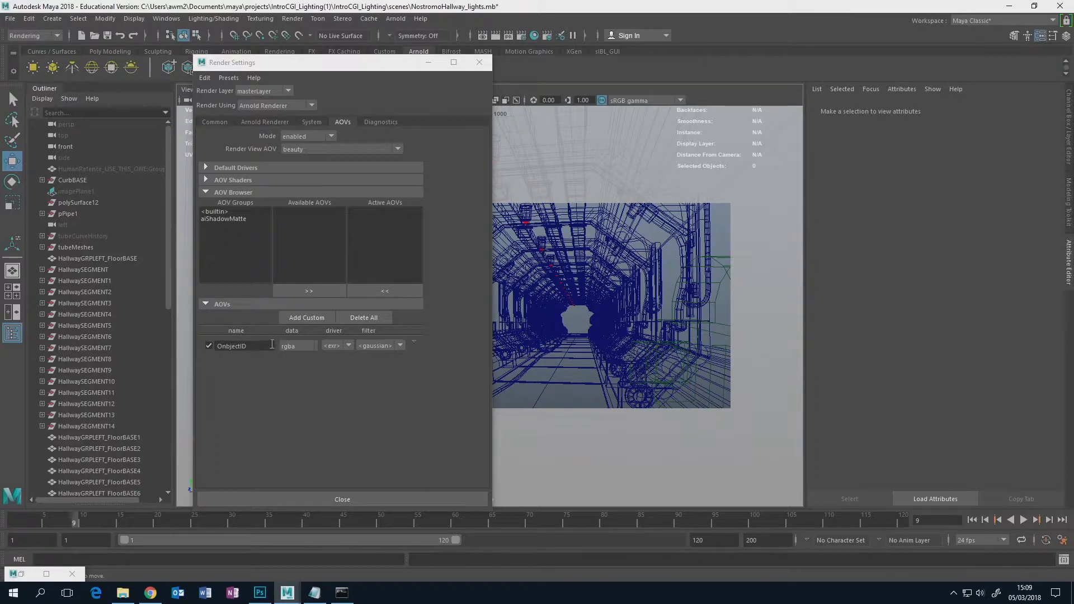
{"action": "mouse_move", "coordinate": [470, 318]}
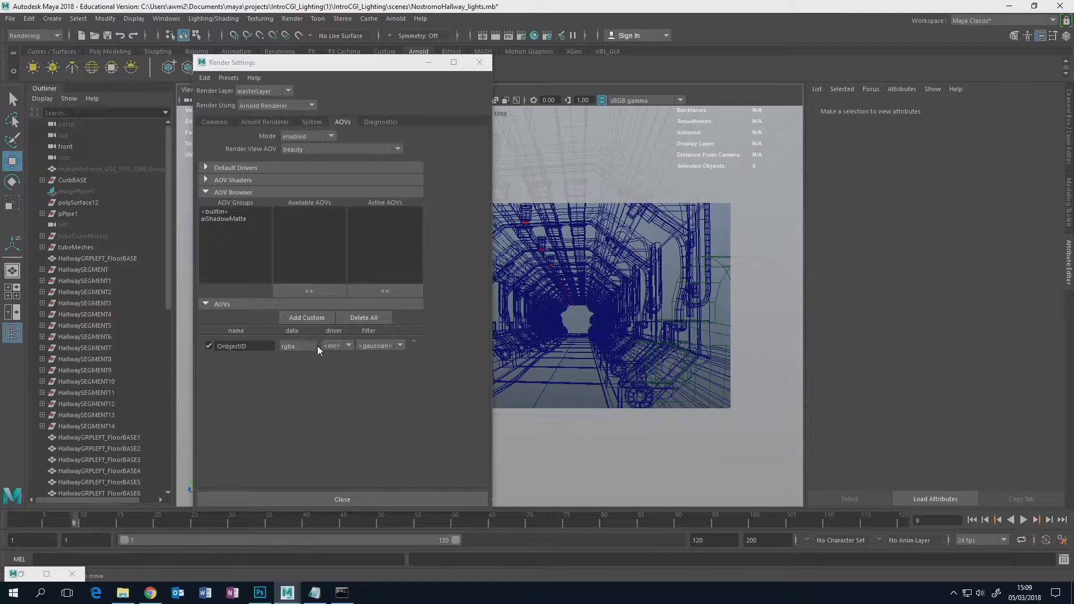
{"action": "mouse_move", "coordinate": [431, 346]}
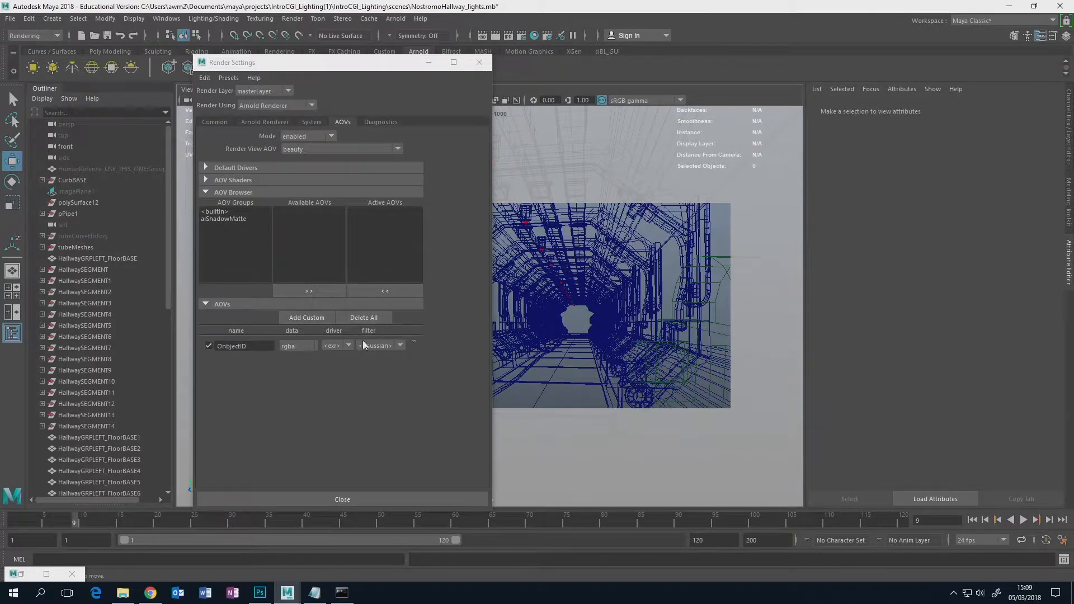
{"action": "mouse_move", "coordinate": [427, 370]}
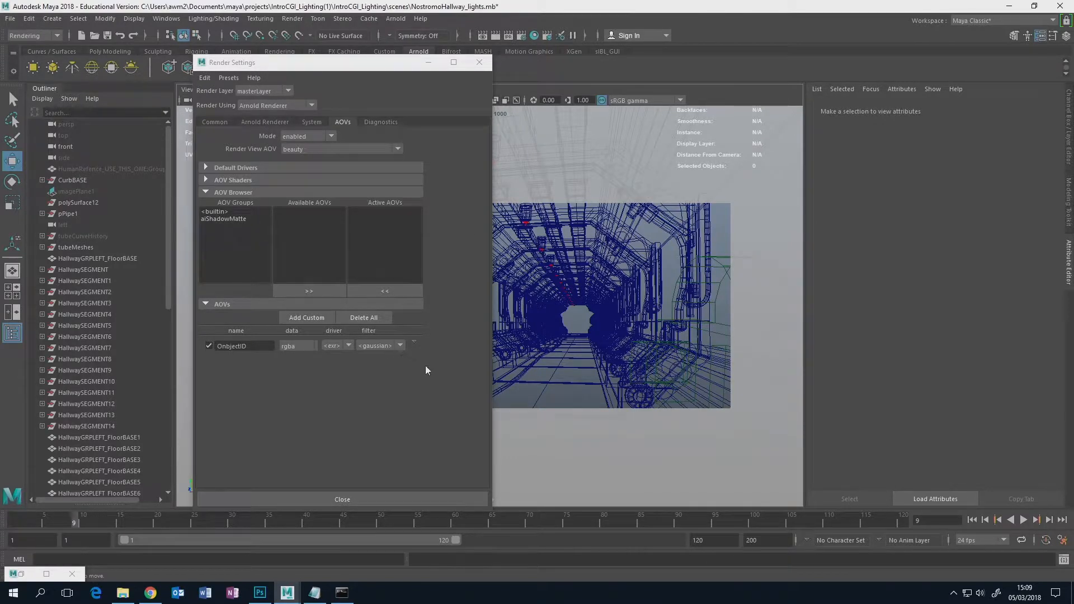
{"action": "mouse_move", "coordinate": [418, 355]}
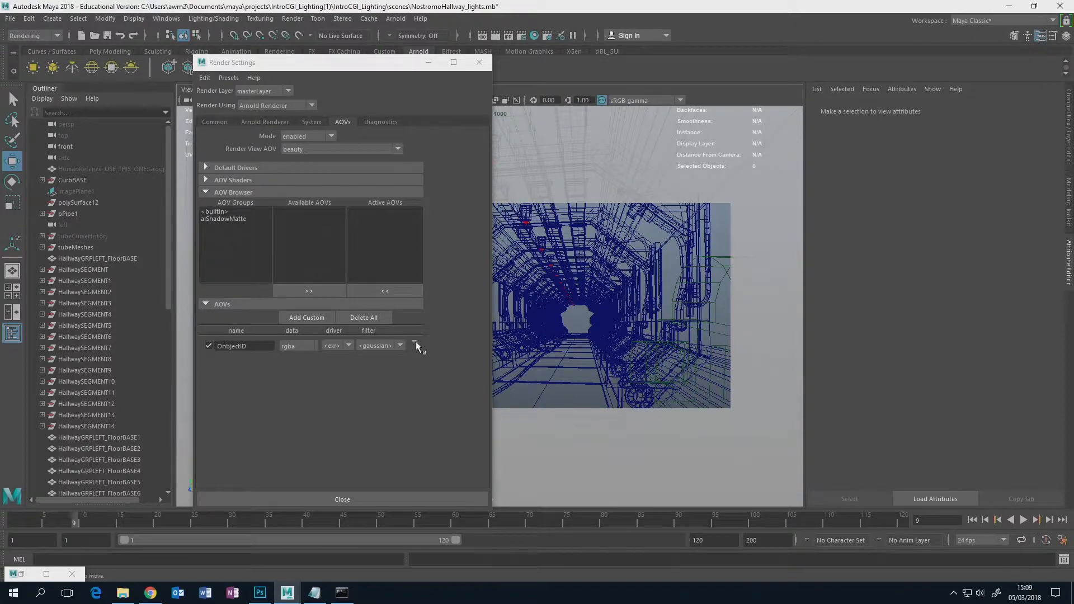
Choose Select AOV Node for the ObjectID row to open it in the Attribute Editor
{"action": "left_click", "coordinate": [414, 342]}
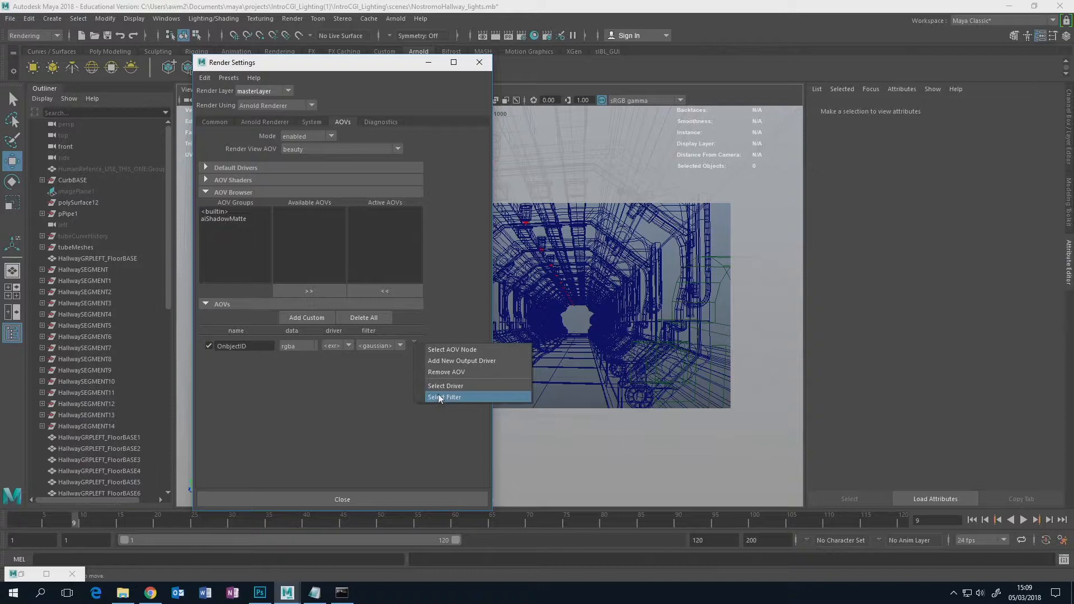
{"action": "mouse_move", "coordinate": [449, 353]}
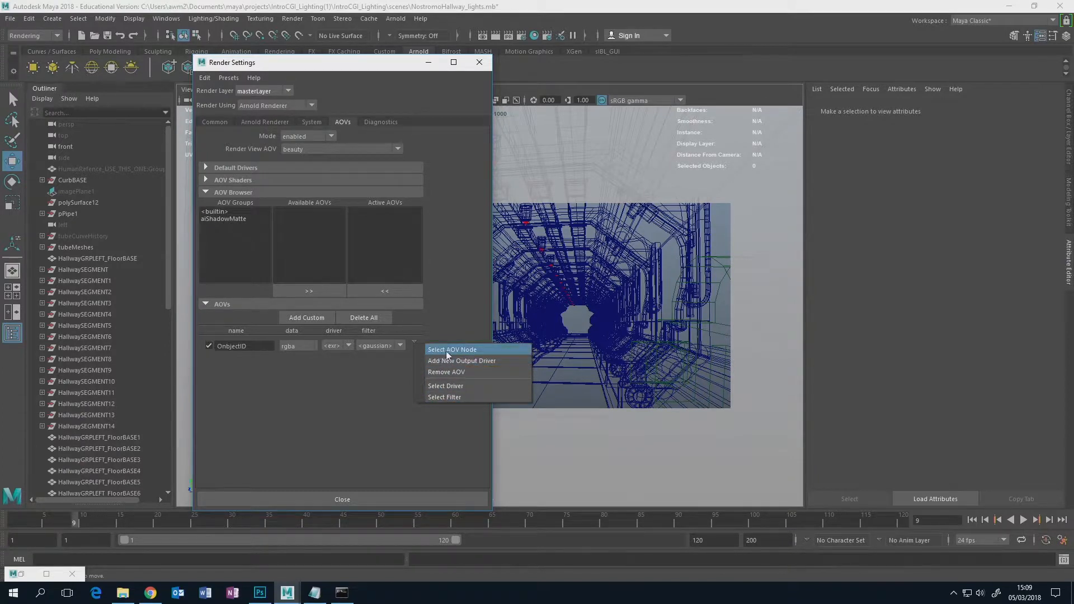
{"action": "left_click", "coordinate": [451, 350]}
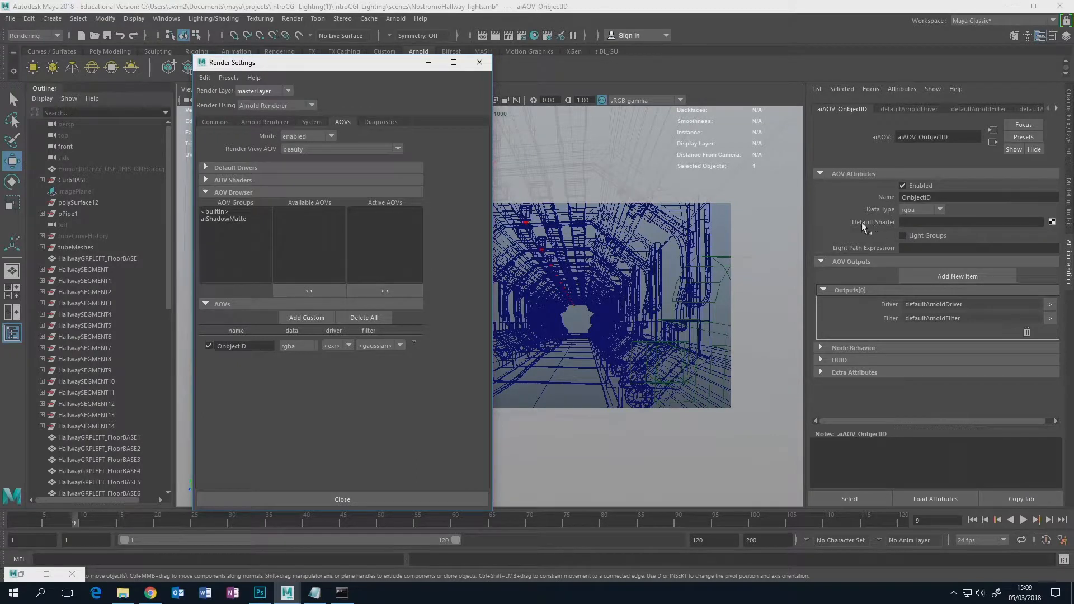
{"action": "mouse_move", "coordinate": [887, 228]}
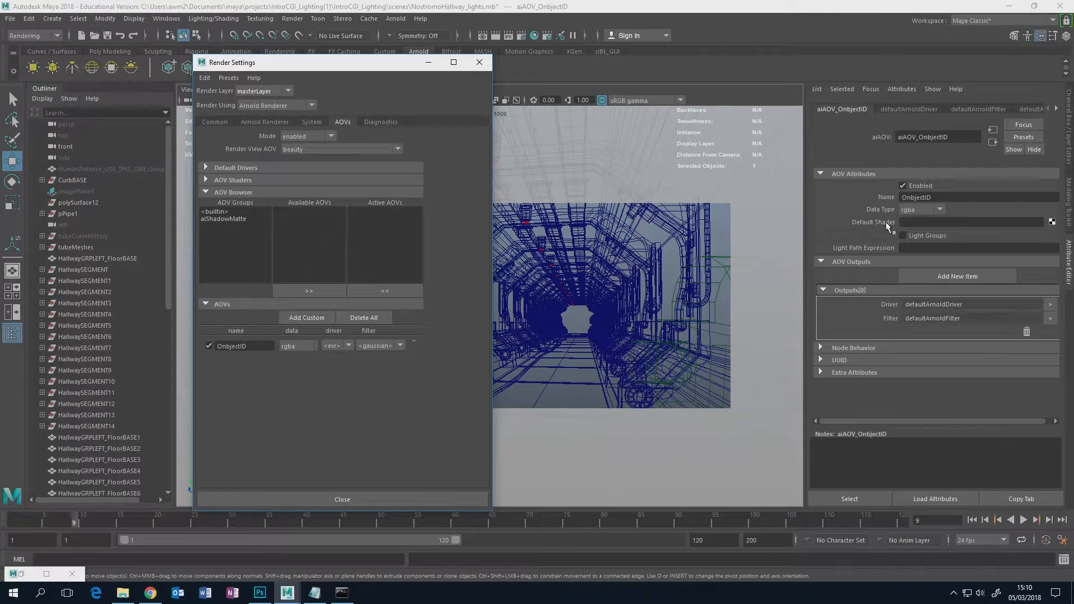
{"action": "mouse_move", "coordinate": [995, 236]}
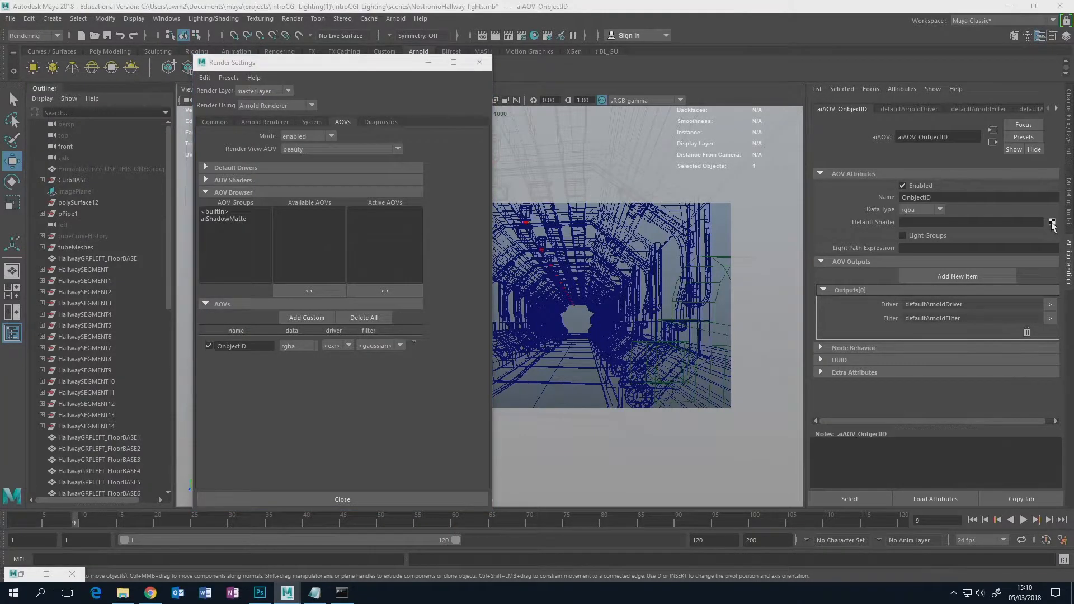
Open Create Render Node for ObjectID's default shader and list Arnold surface shaders
{"action": "left_click", "coordinate": [1053, 222]}
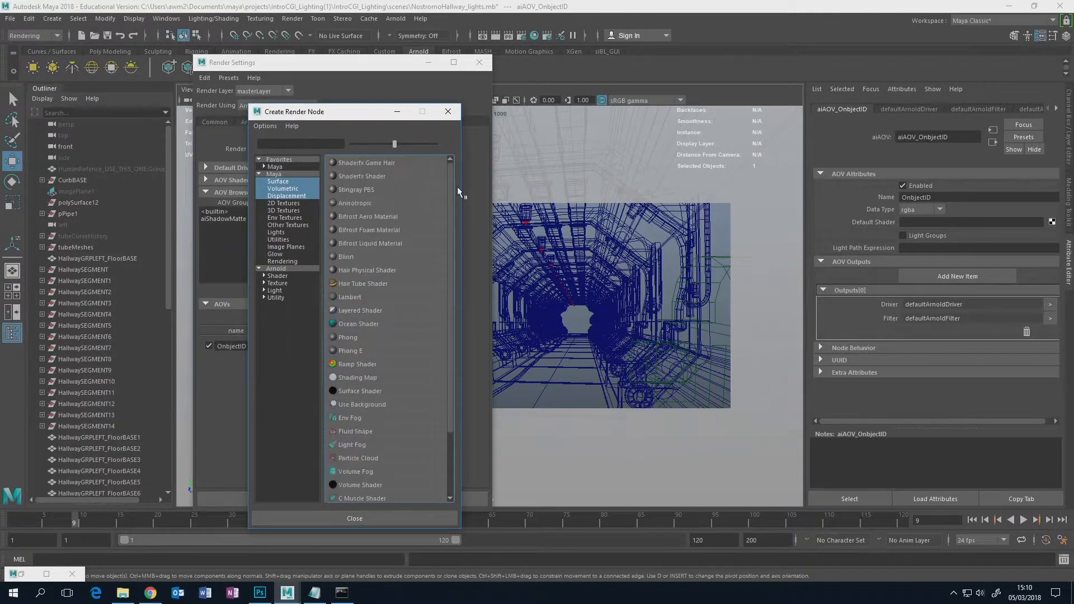
{"action": "left_click", "coordinate": [265, 268]}
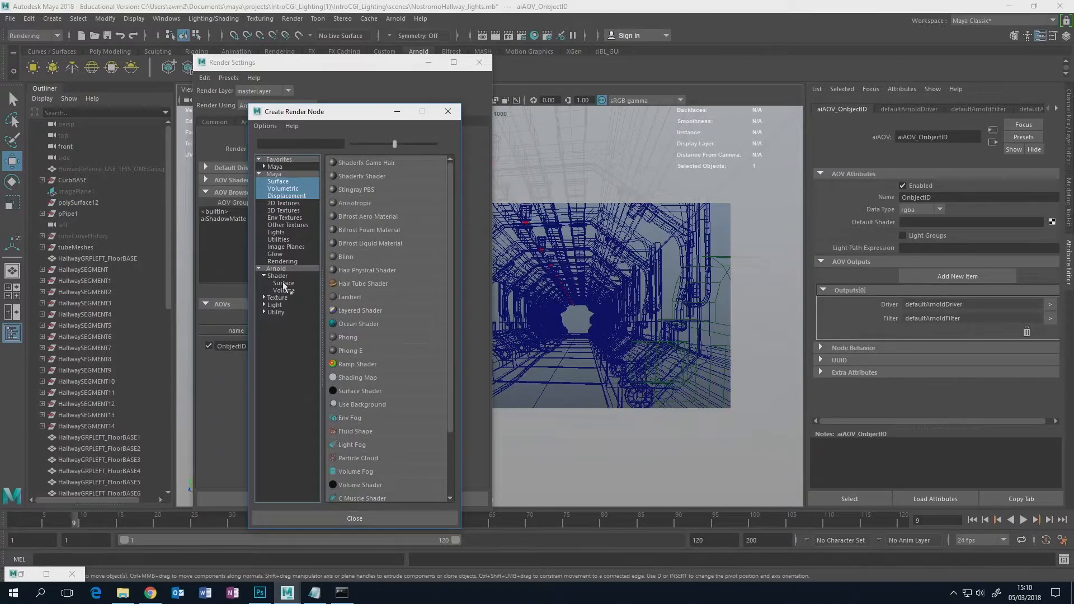
{"action": "left_click", "coordinate": [283, 283]}
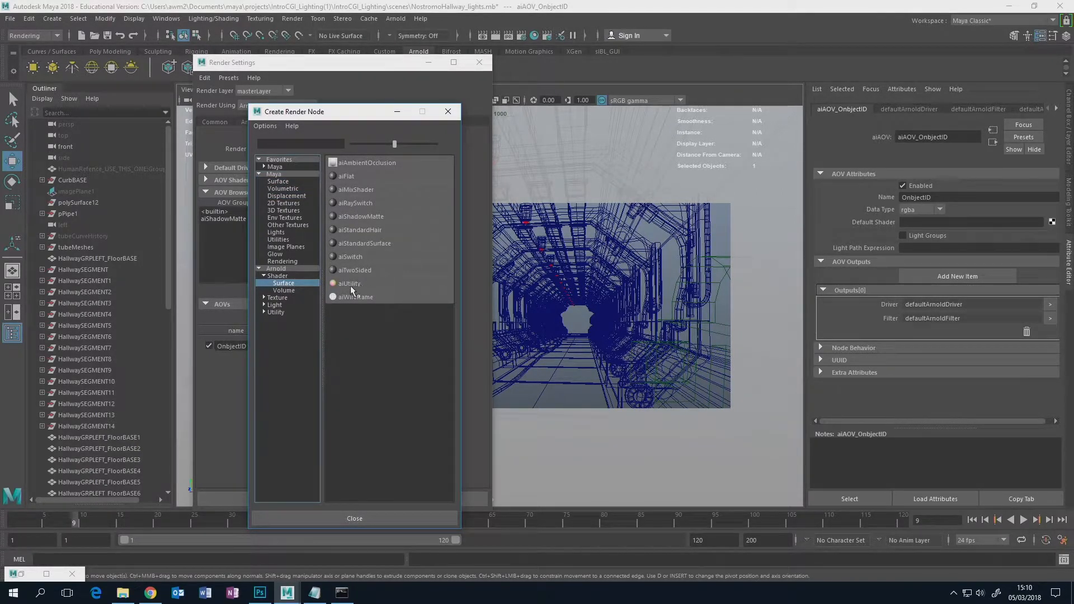
{"action": "mouse_move", "coordinate": [356, 284]}
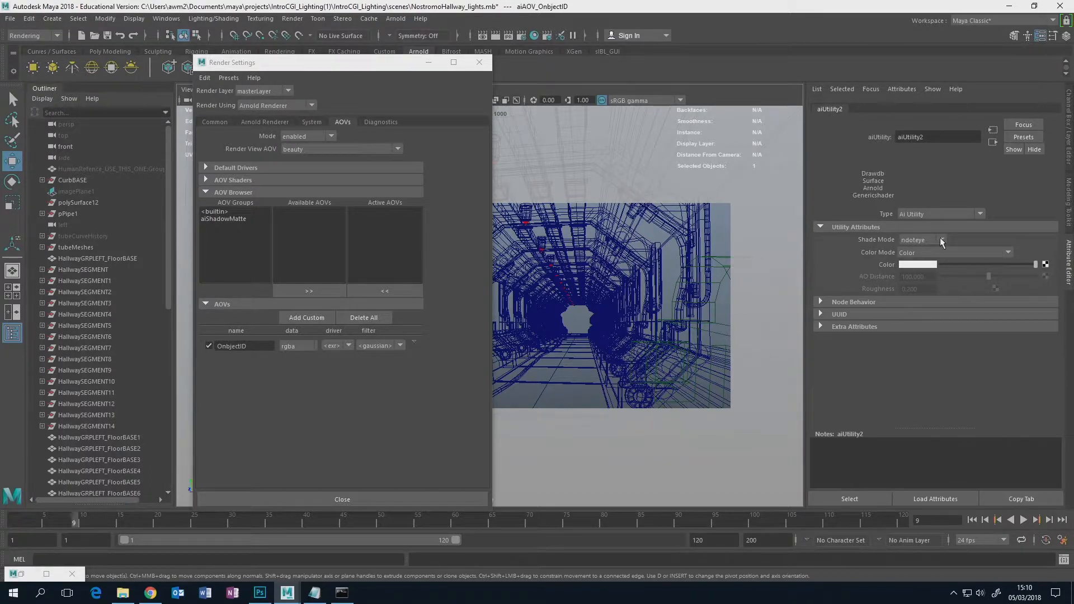
Set aiUtility2's Shade Mode to flat and Color Mode to Object ID
{"action": "left_click", "coordinate": [942, 240]}
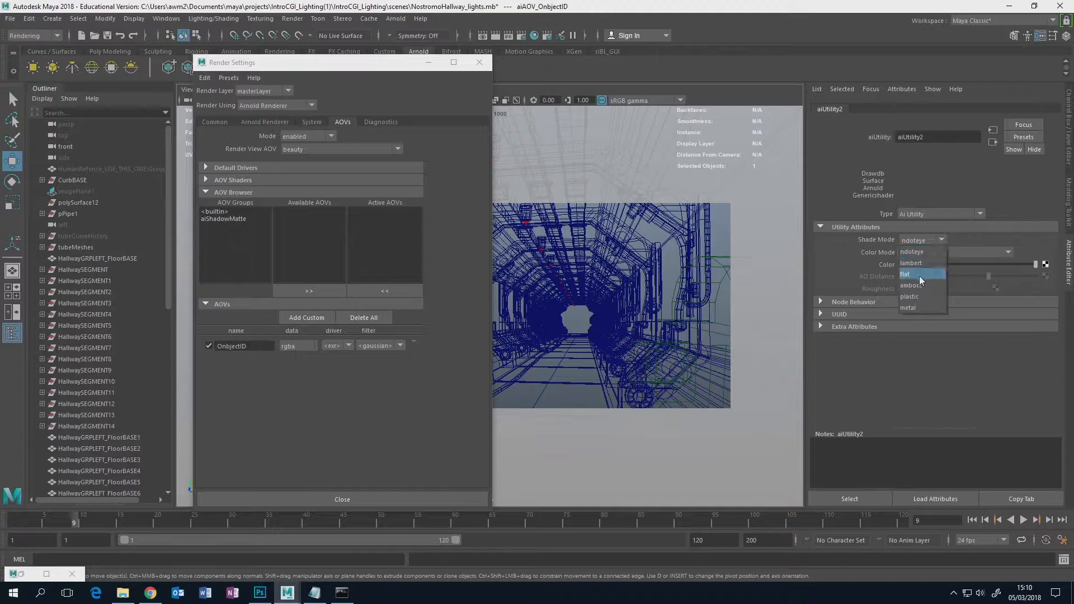
{"action": "left_click", "coordinate": [906, 274]}
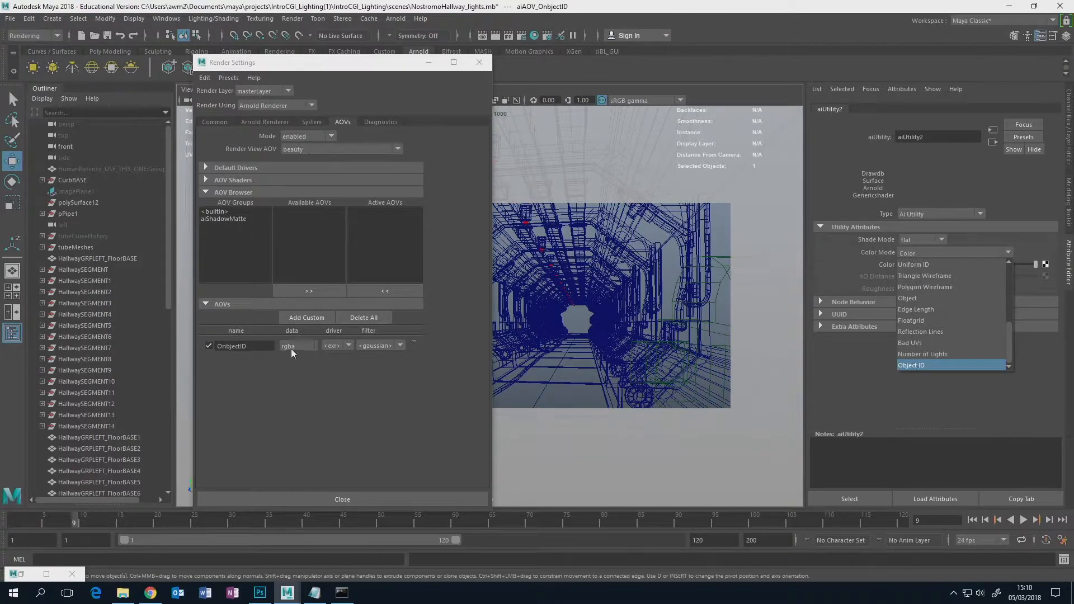
{"action": "mouse_move", "coordinate": [928, 309]}
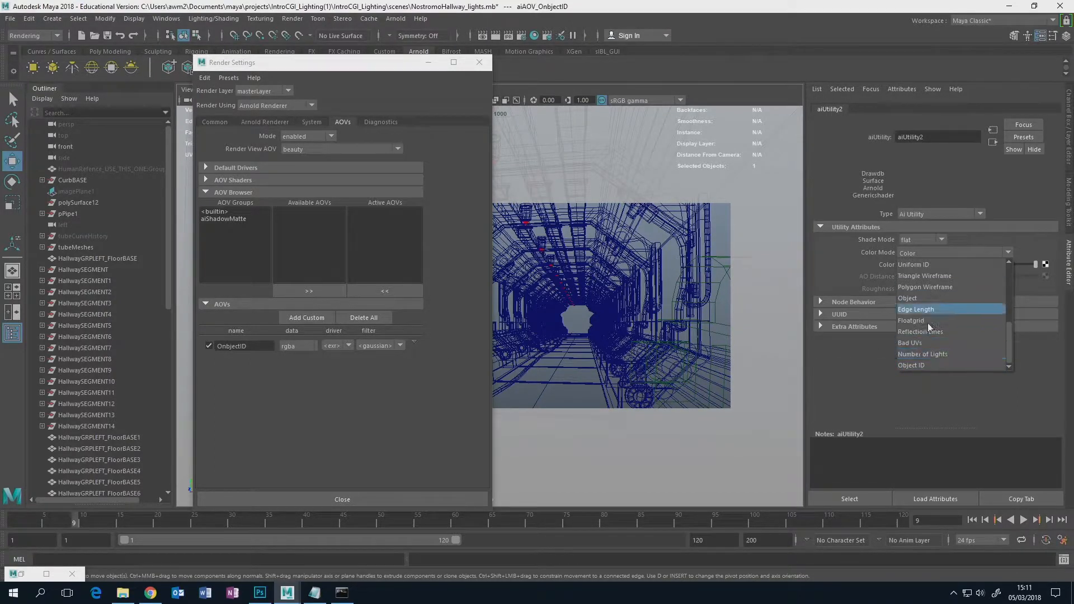
{"action": "scroll", "scroll_direction": "down", "scroll_amount": 3}
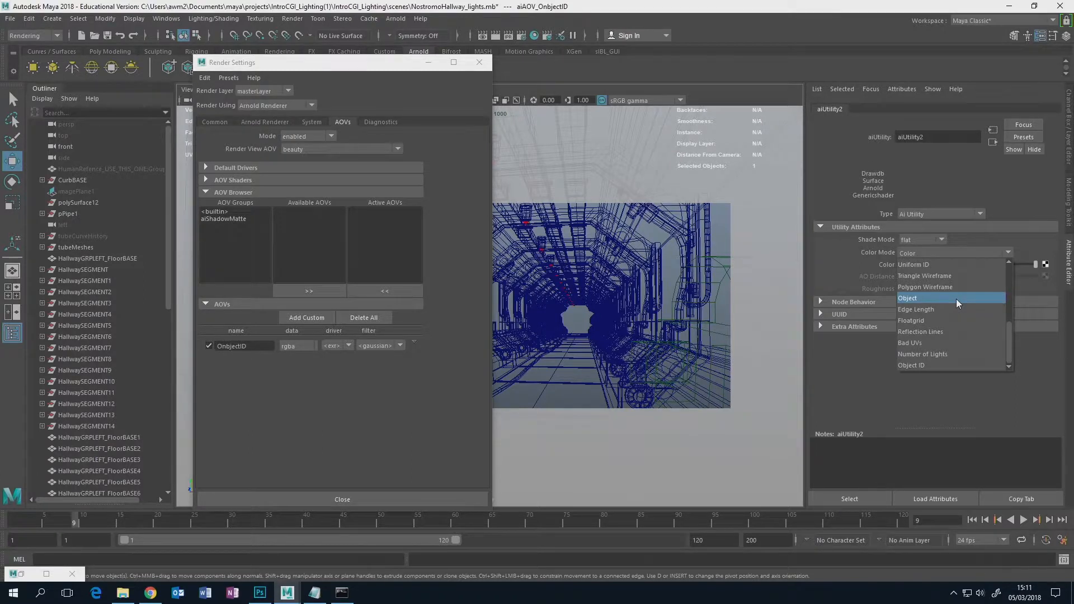
{"action": "mouse_move", "coordinate": [959, 320]}
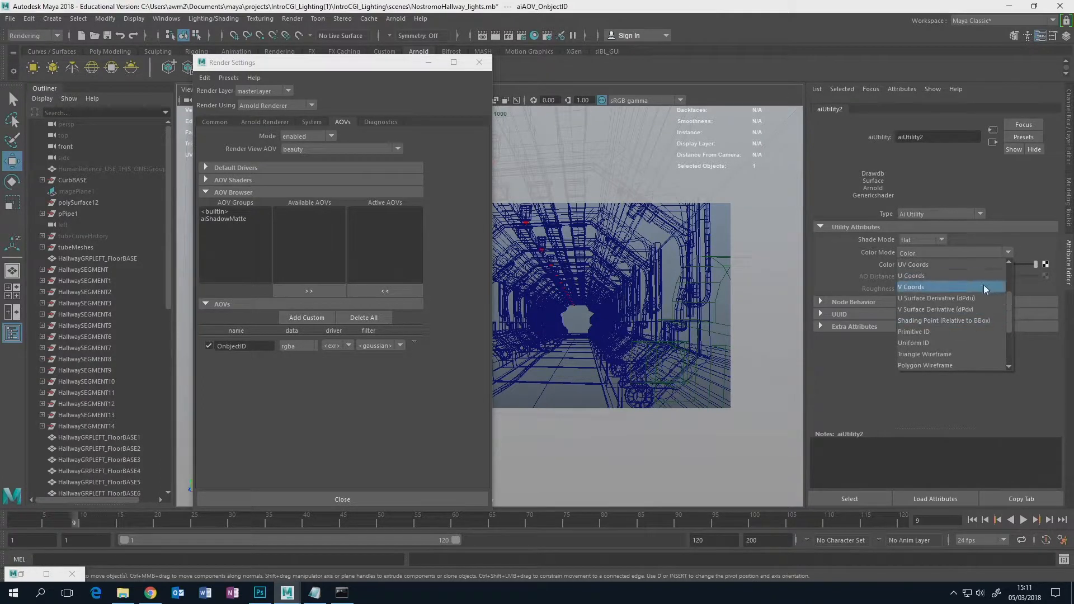
{"action": "scroll", "scroll_direction": "down", "scroll_amount": 3}
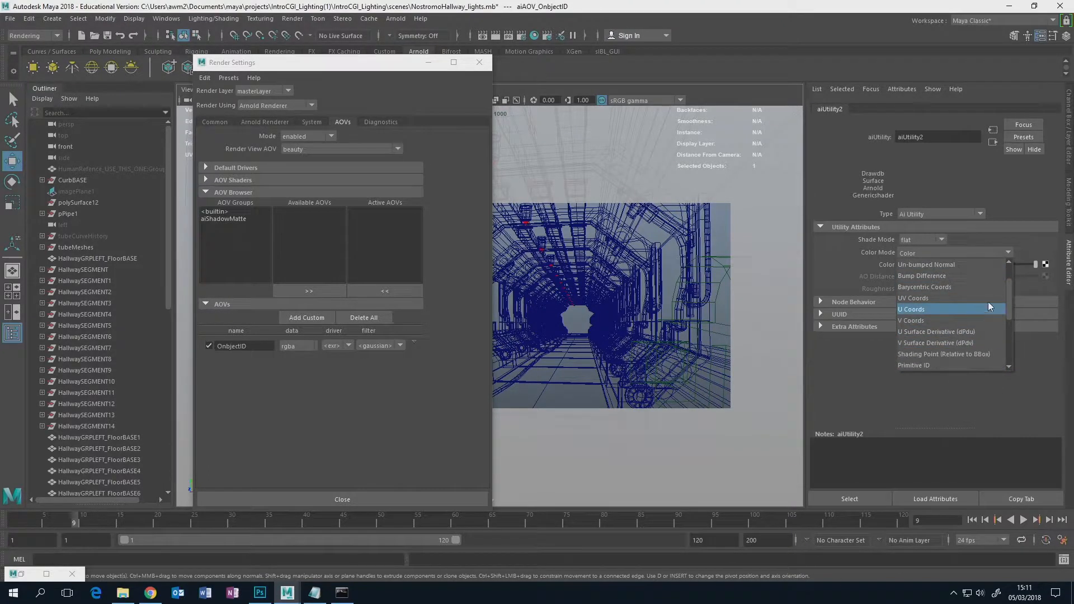
{"action": "mouse_move", "coordinate": [940, 287]}
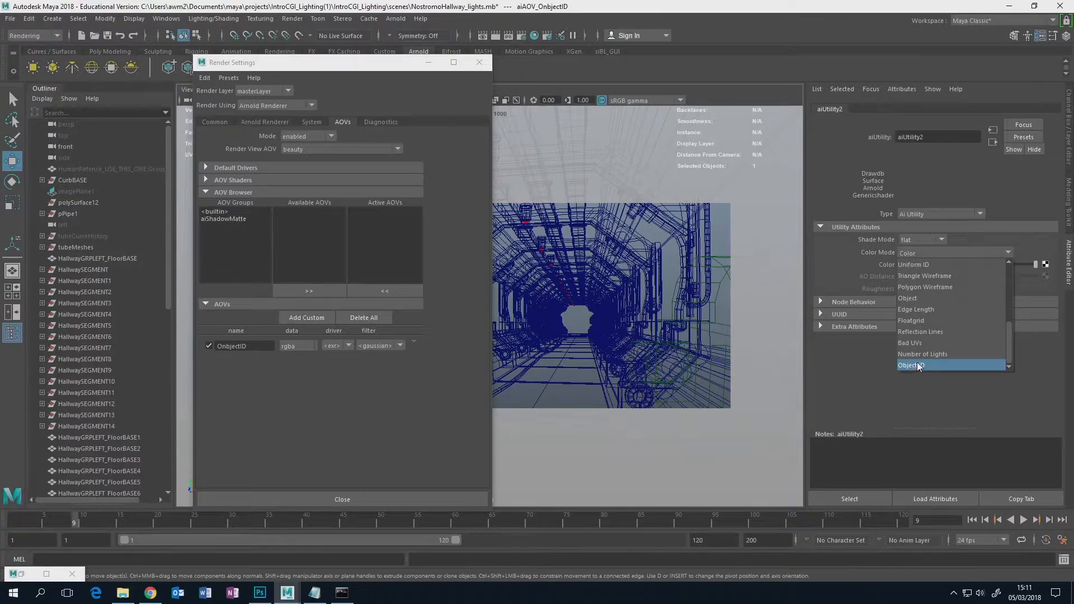
{"action": "left_click", "coordinate": [924, 365]}
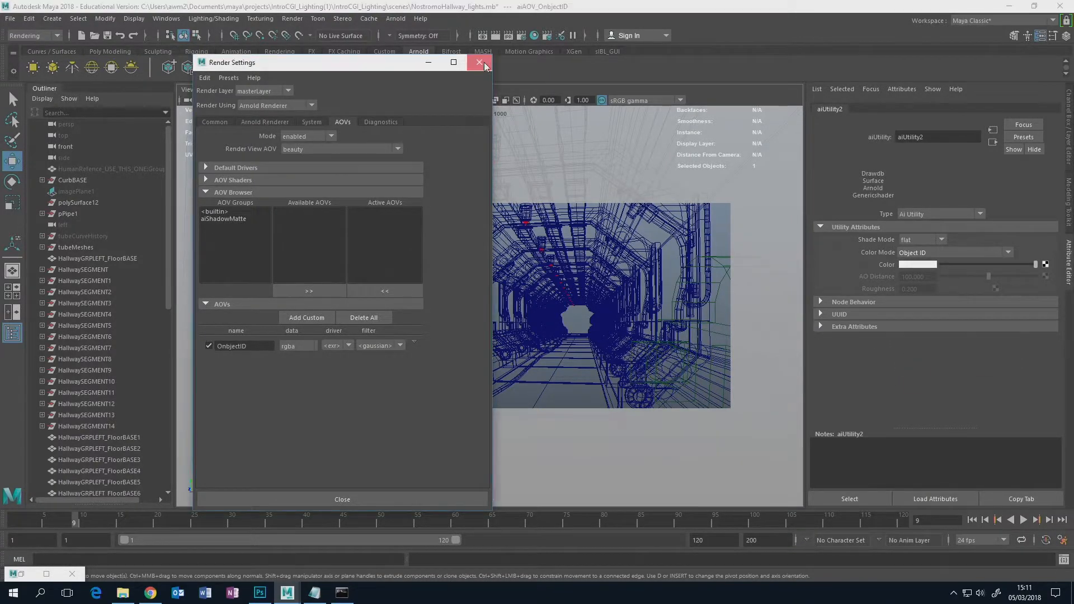
Close Render Settings and show the ObjectID AOV in Arnold RenderView
{"action": "left_click", "coordinate": [396, 19]}
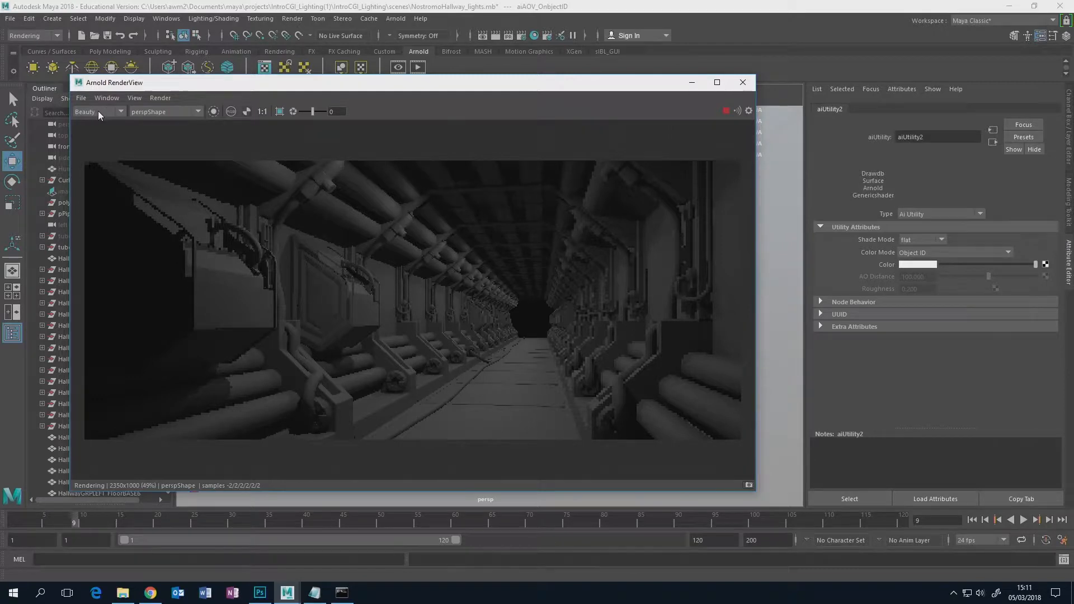
{"action": "left_click", "coordinate": [120, 111]}
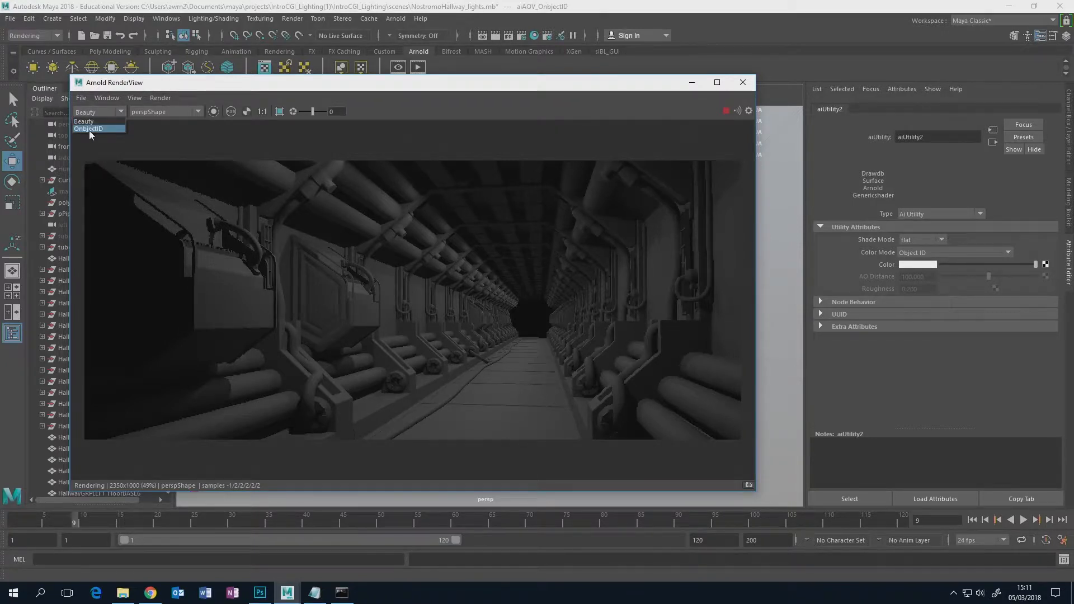
{"action": "left_click", "coordinate": [87, 129]}
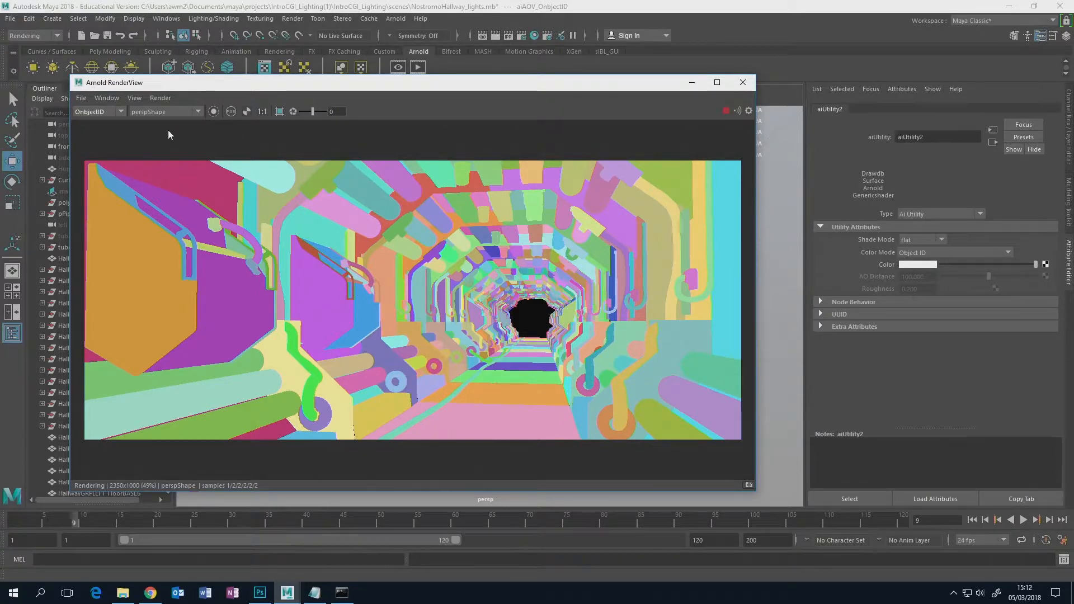
Toggle the RenderView display Beauty → ObjectID → Beauty to compare passes
{"action": "left_click", "coordinate": [96, 112]}
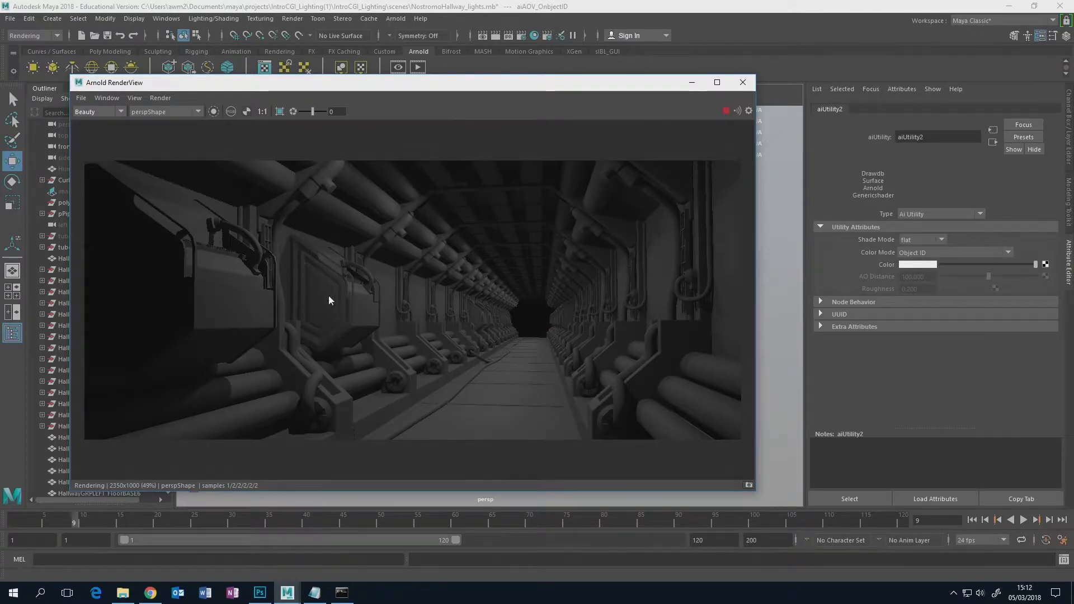
{"action": "mouse_move", "coordinate": [187, 148]}
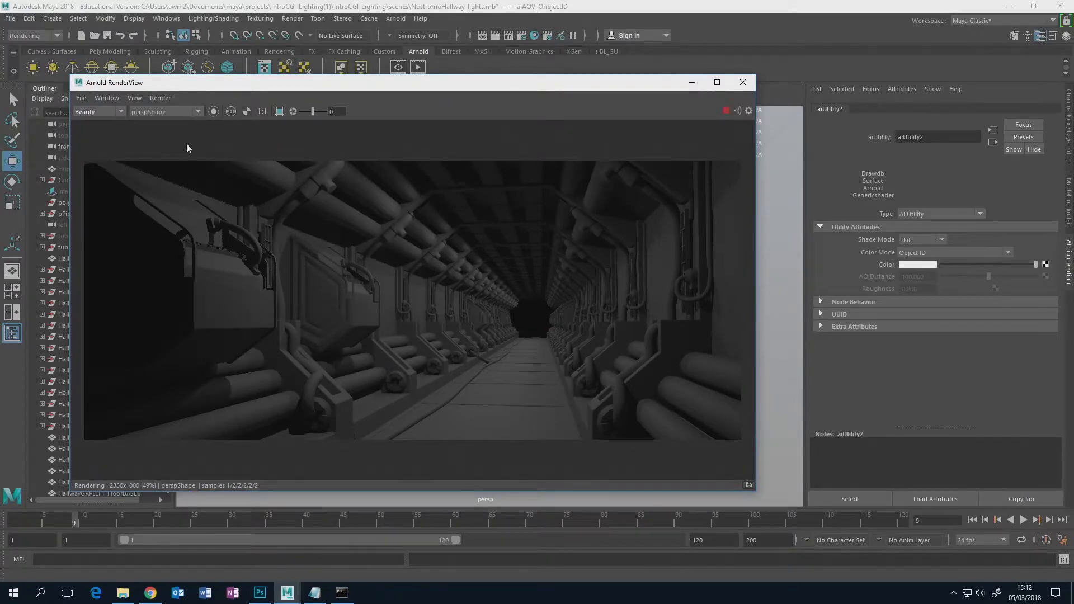
{"action": "left_click", "coordinate": [95, 112]}
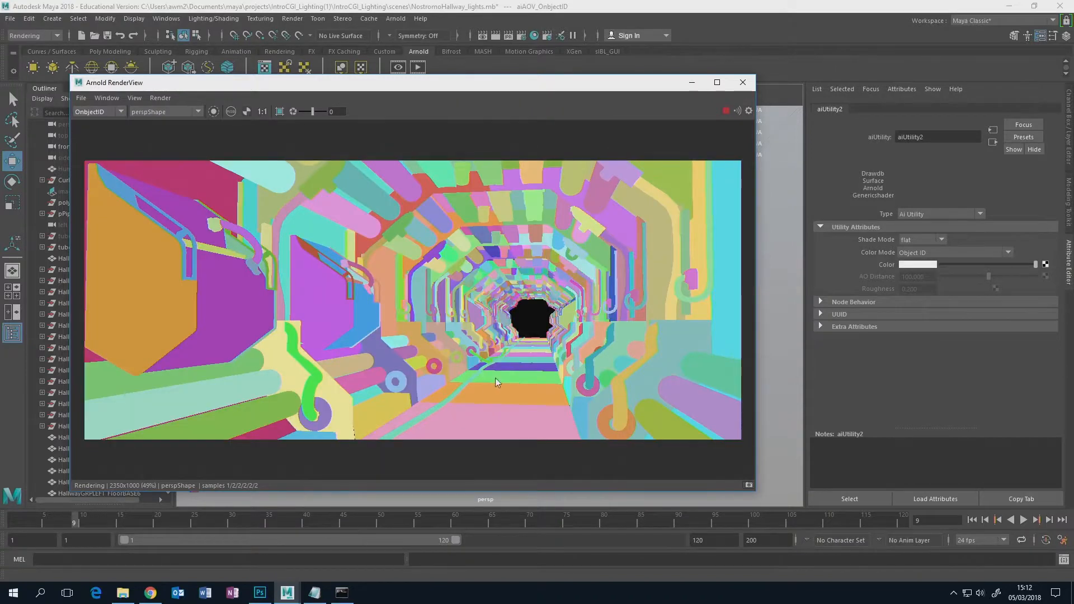
{"action": "mouse_move", "coordinate": [510, 423]}
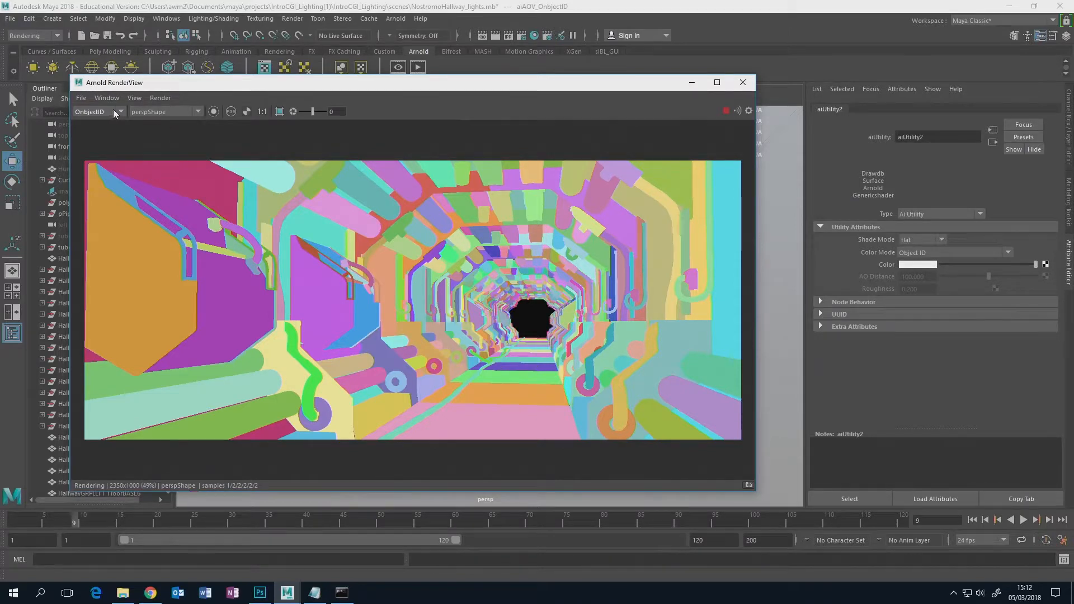
{"action": "left_click", "coordinate": [96, 112]}
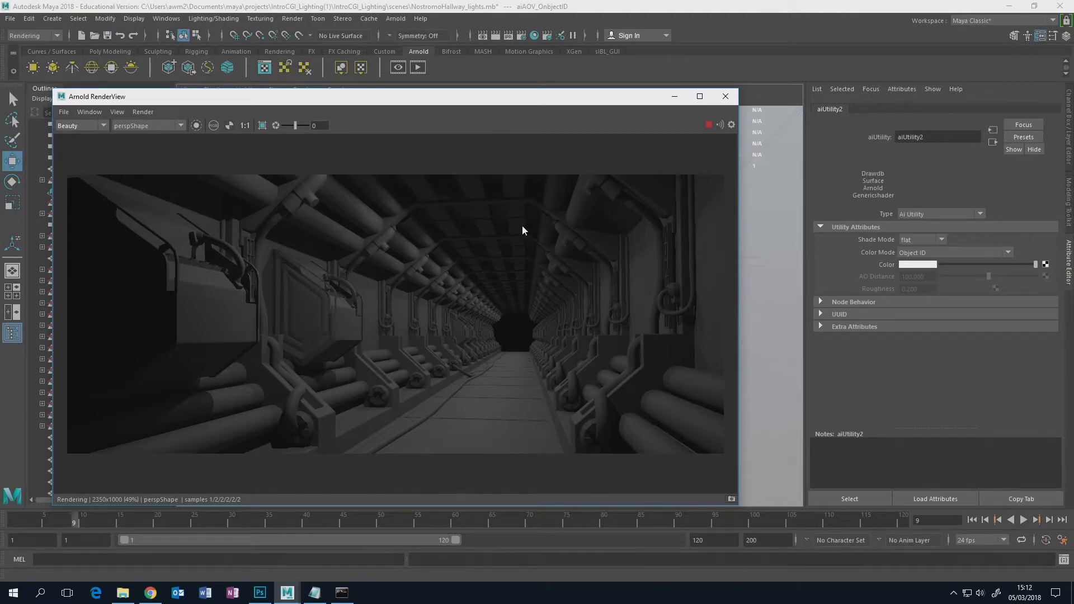
{"action": "mouse_move", "coordinate": [476, 334]}
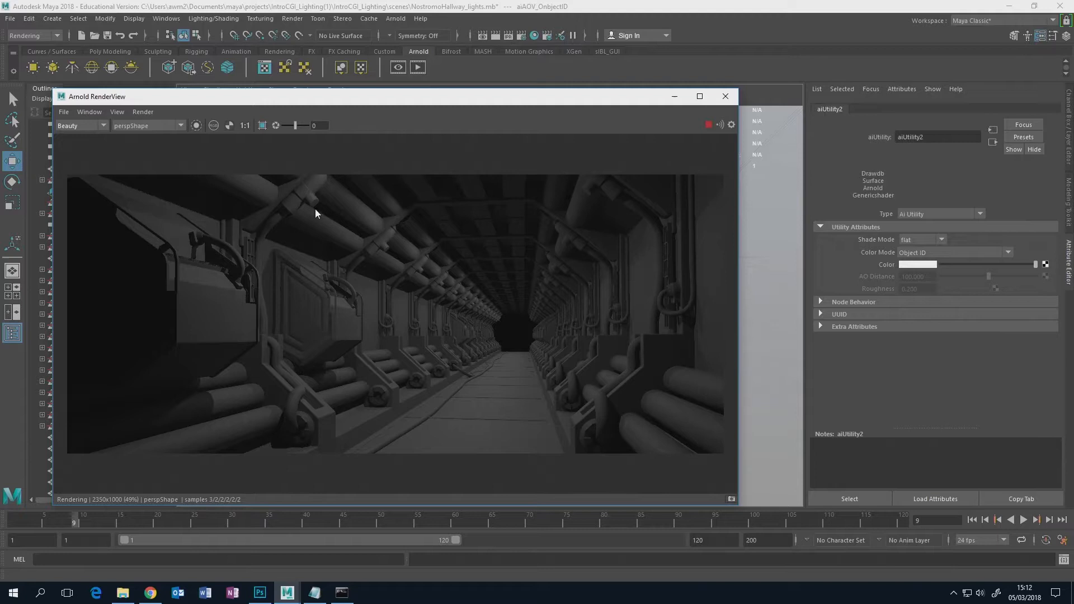
{"action": "mouse_move", "coordinate": [624, 220]}
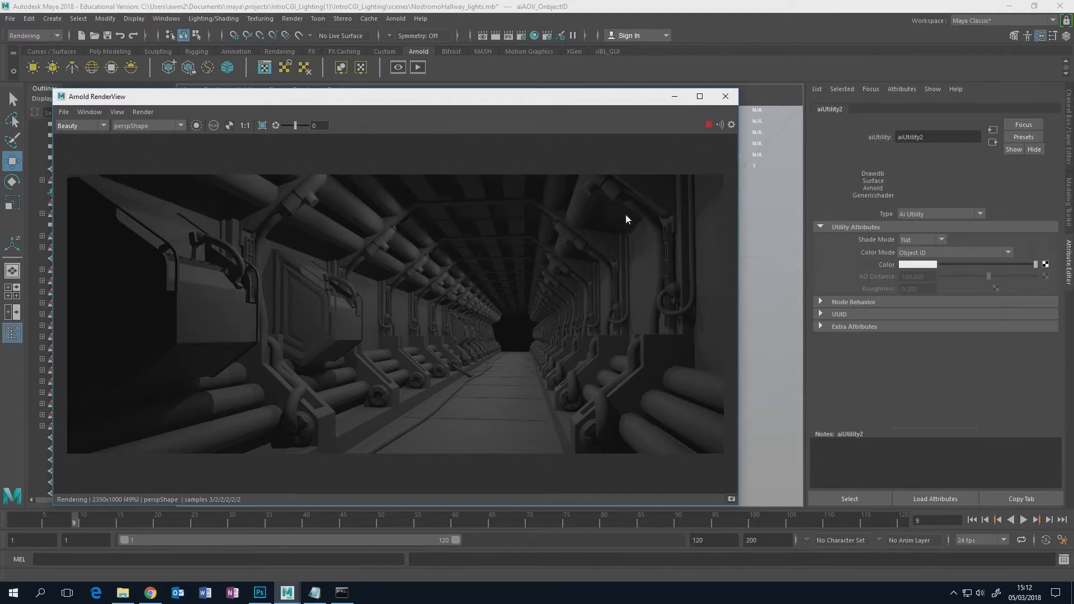
{"action": "mouse_move", "coordinate": [534, 243]}
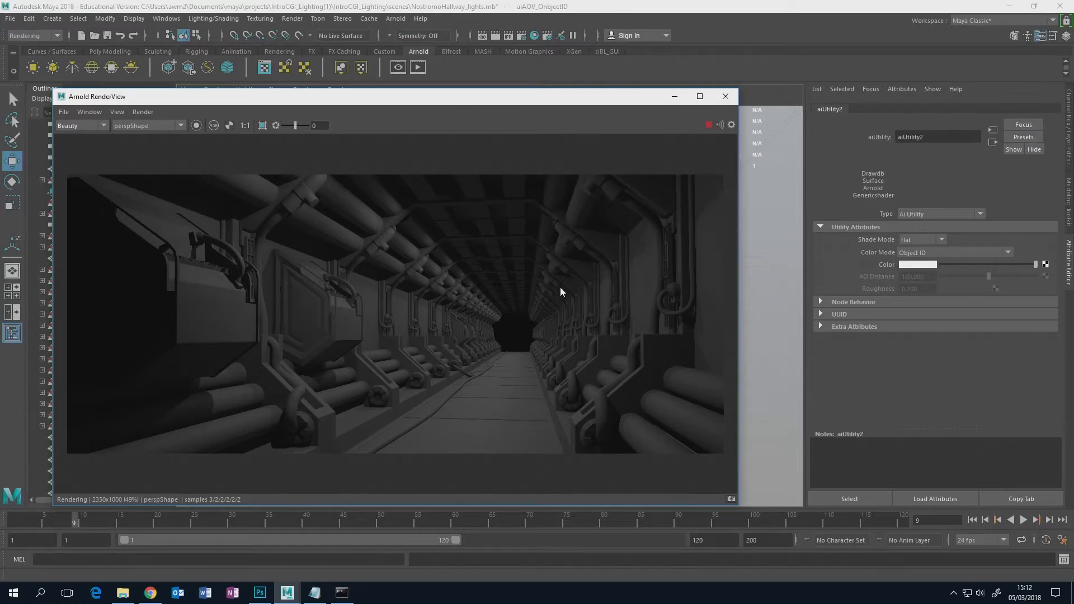
{"action": "mouse_move", "coordinate": [609, 270]}
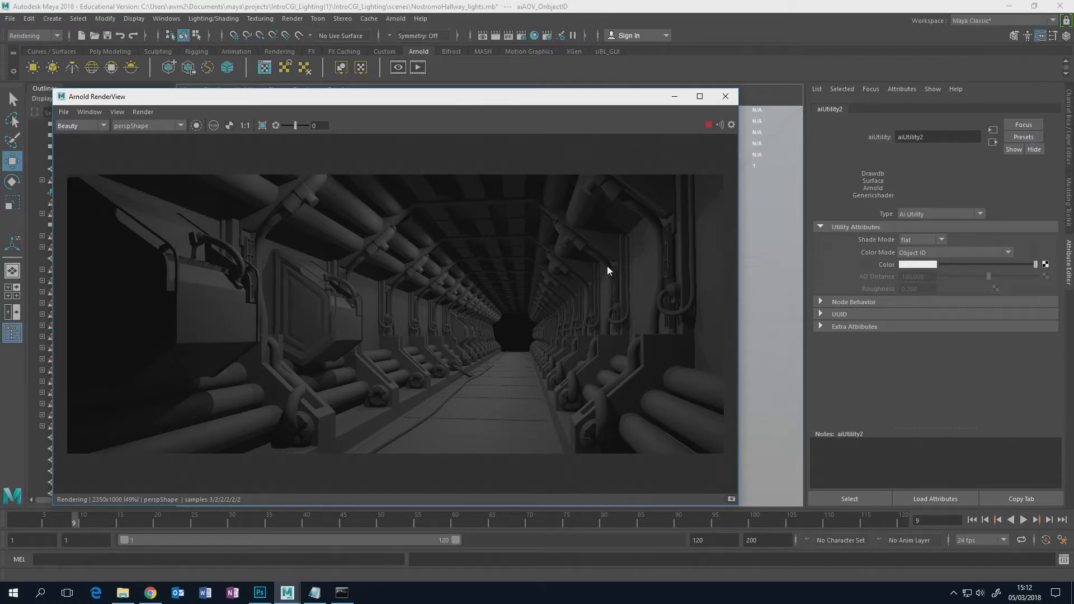